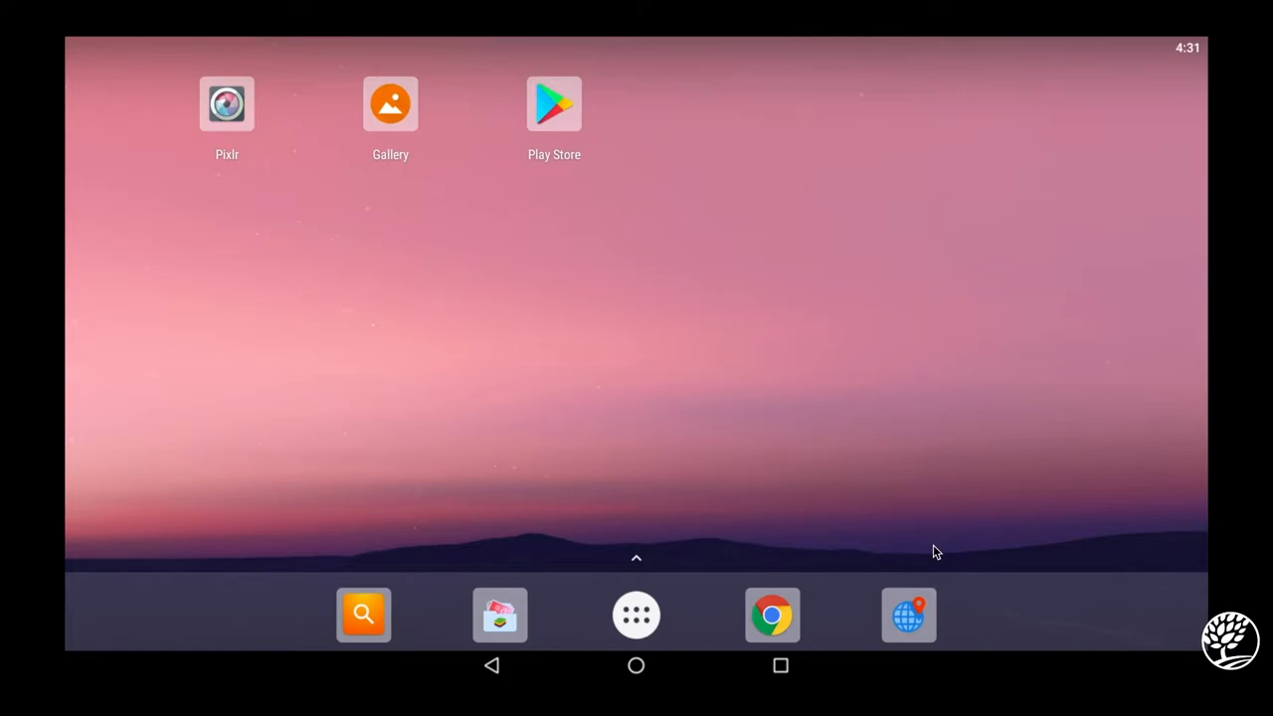
{"action": "mouse_move", "coordinate": [311, 205]}
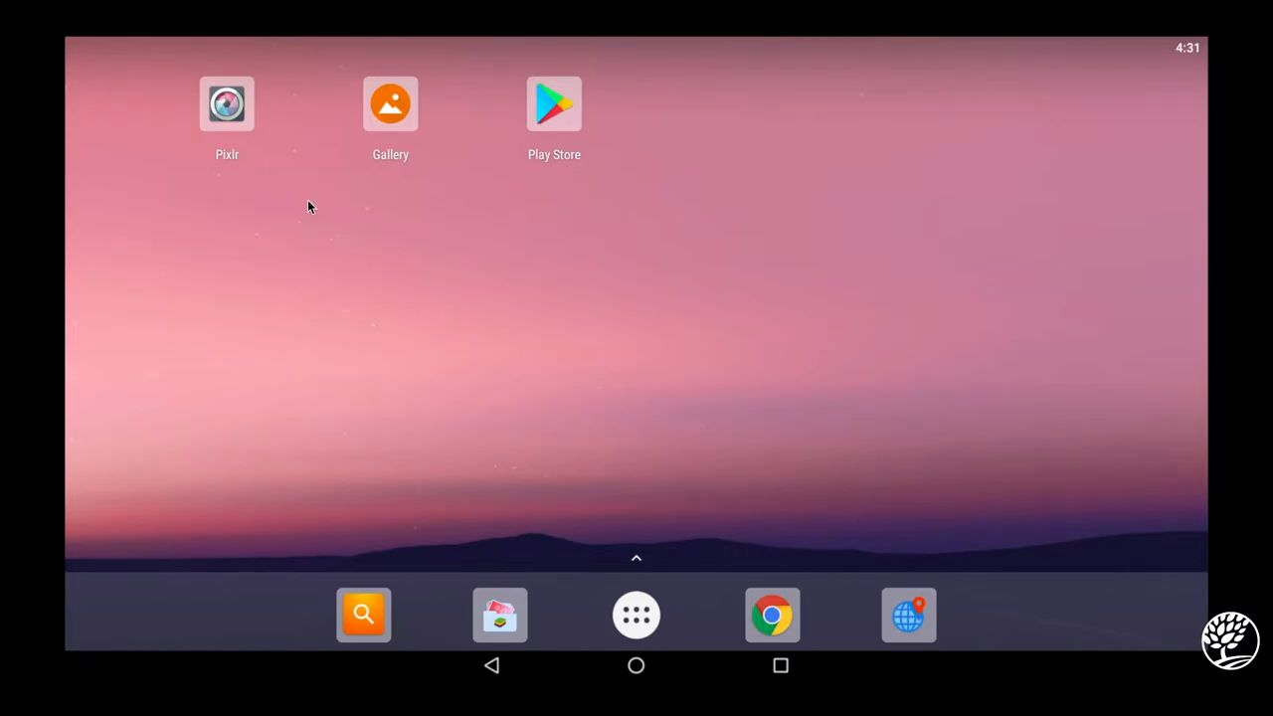
{"action": "mouse_move", "coordinate": [296, 157]}
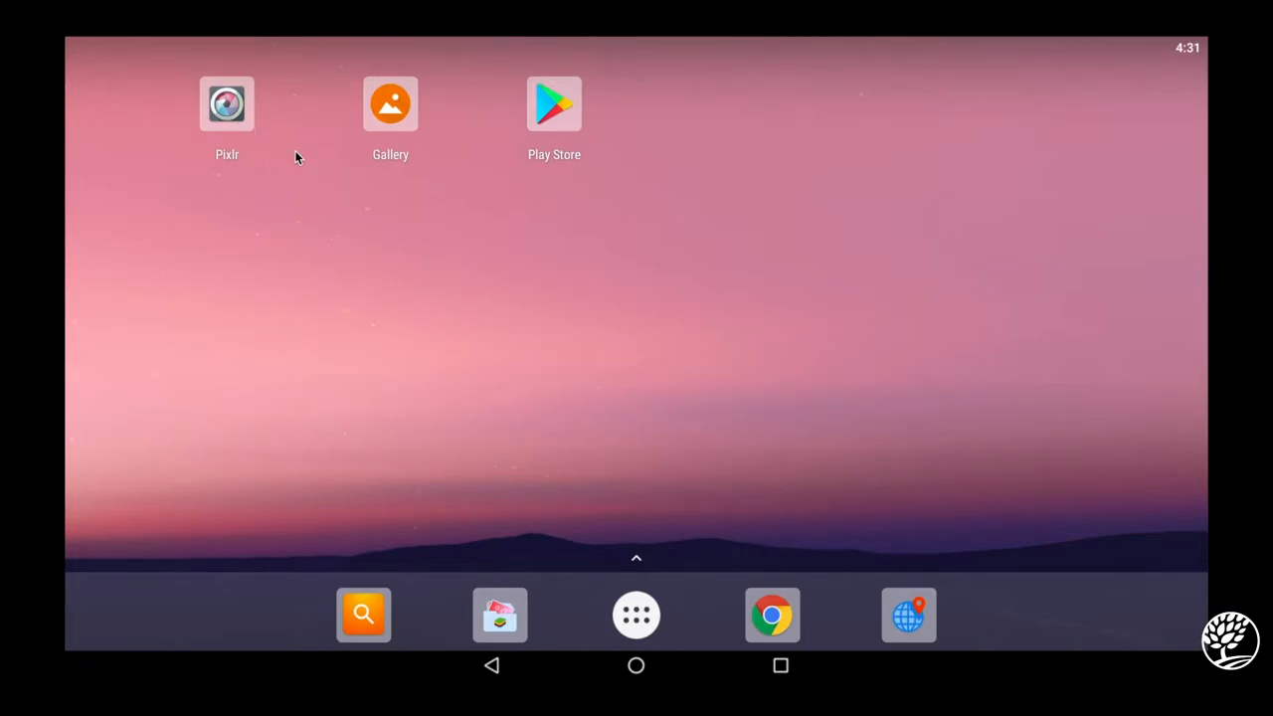
{"action": "mouse_move", "coordinate": [297, 197]}
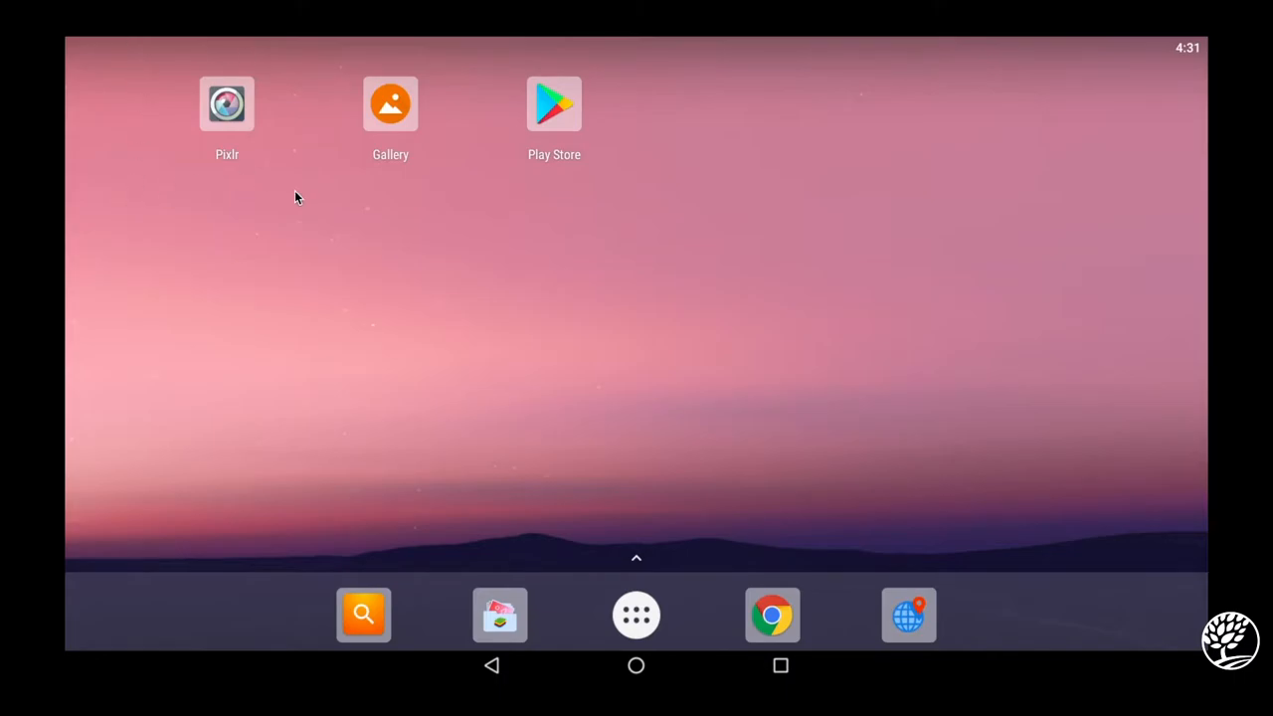
{"action": "mouse_move", "coordinate": [306, 238]}
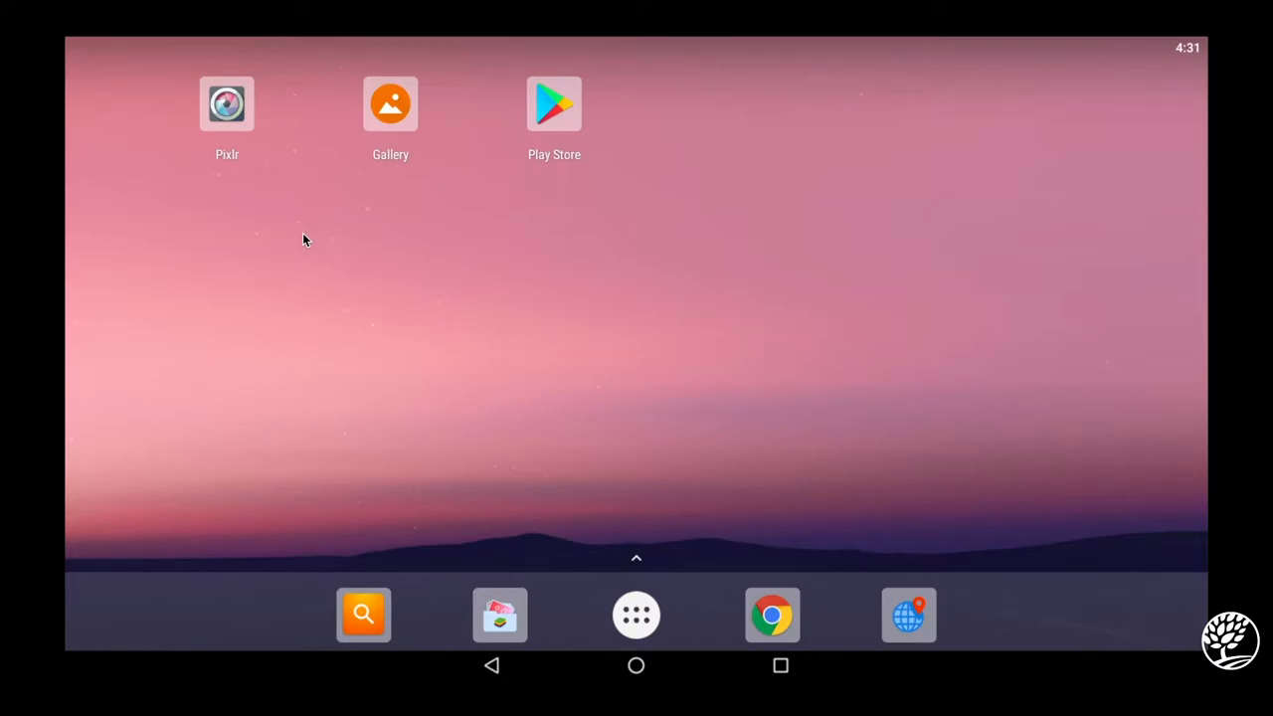
{"action": "mouse_move", "coordinate": [282, 209]}
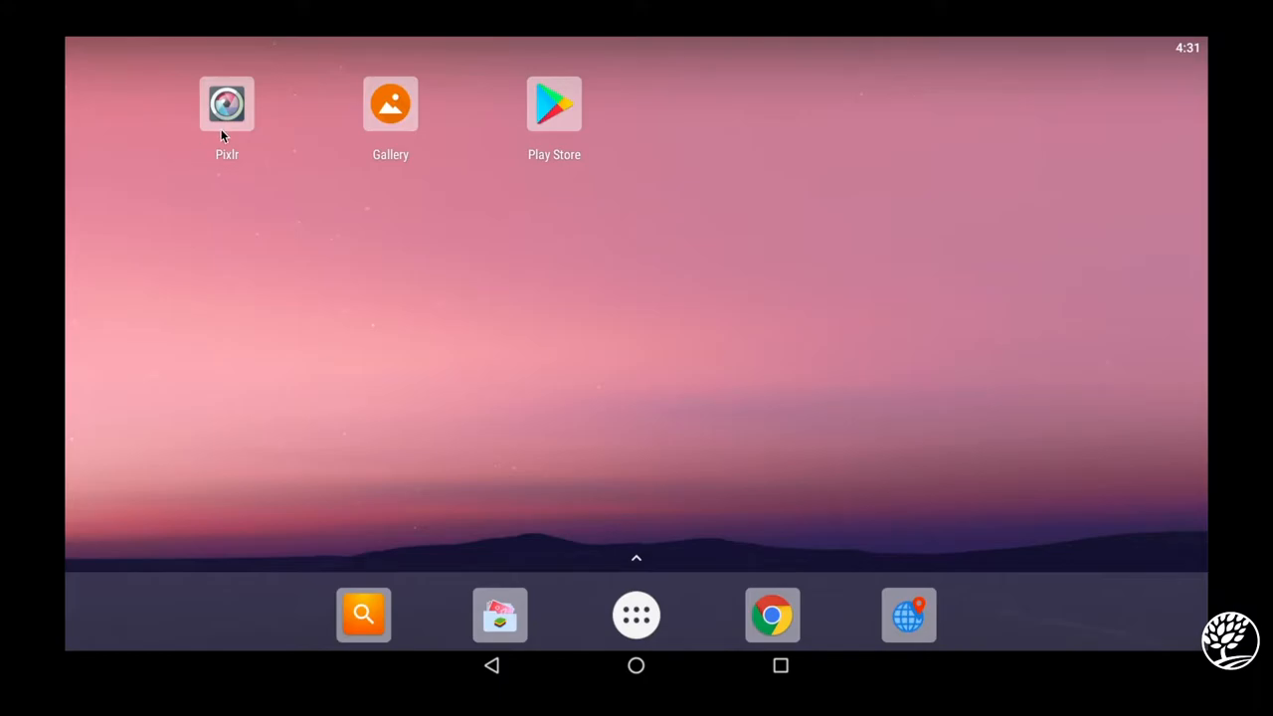
{"action": "mouse_move", "coordinate": [239, 222]}
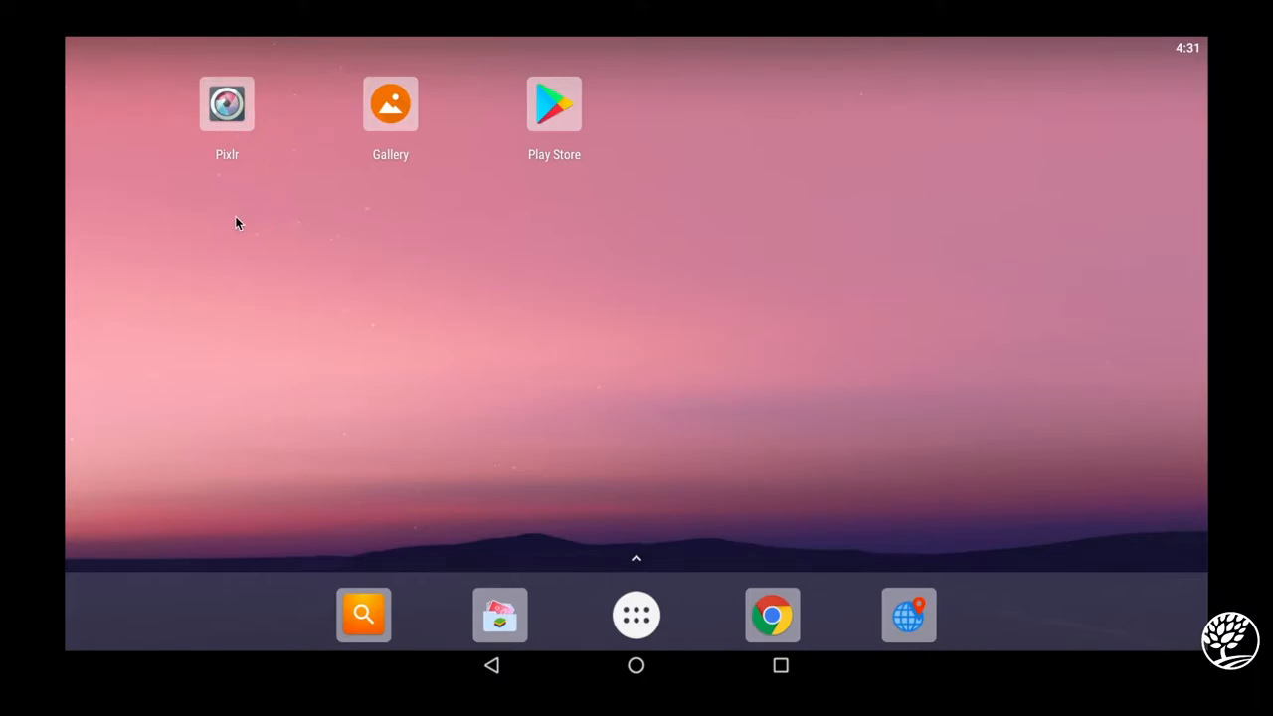
{"action": "mouse_move", "coordinate": [79, 76]}
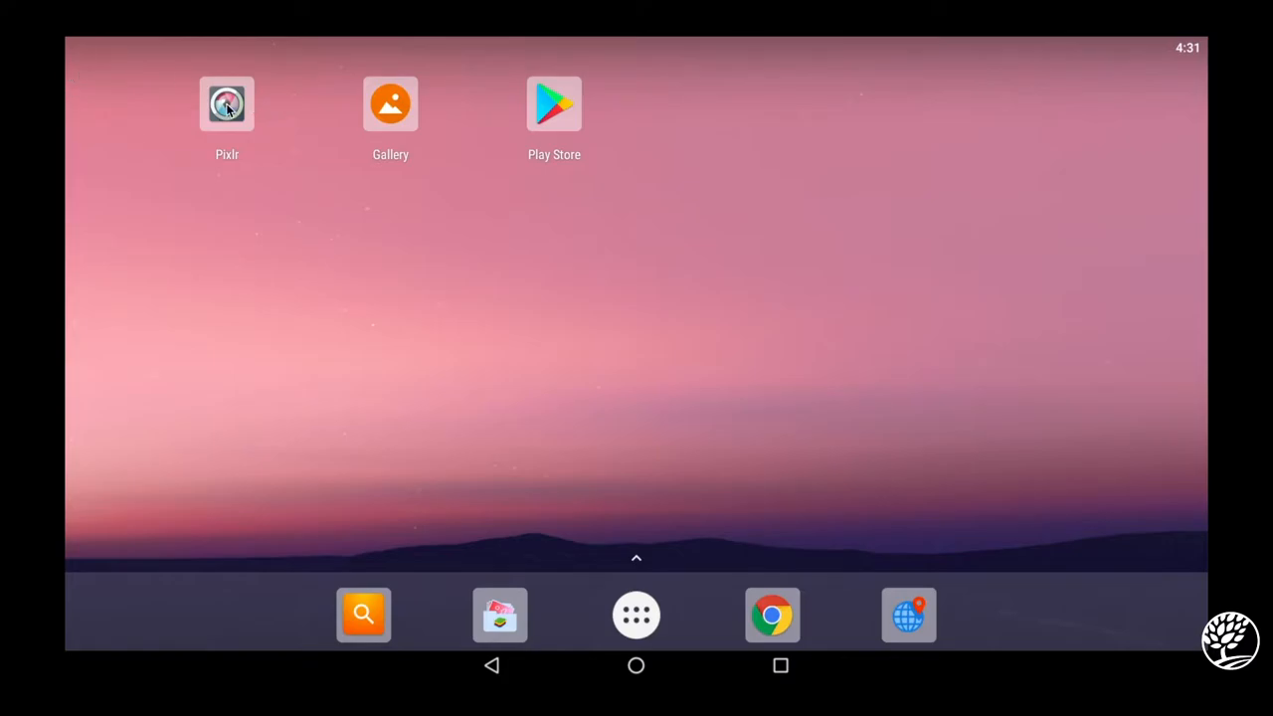
- Launch the Pixlr photo editor from the BlueStacks home screen
{"action": "left_click", "coordinate": [226, 104]}
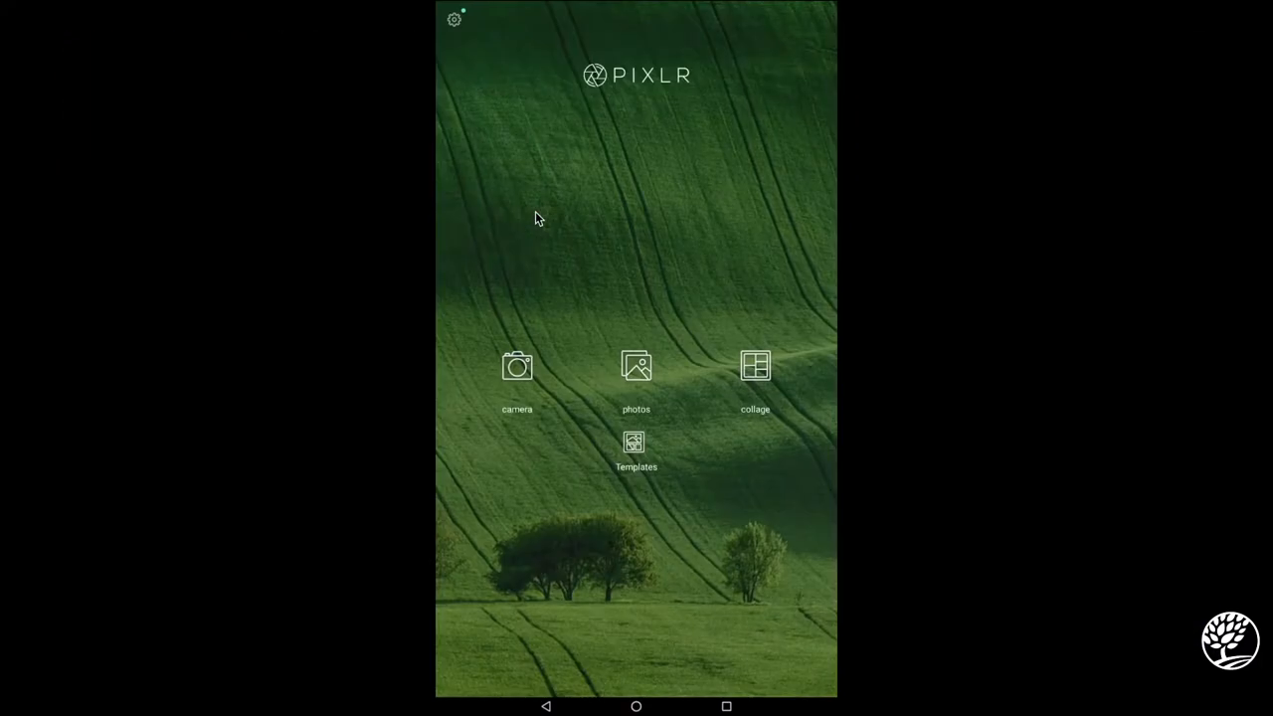
{"action": "mouse_move", "coordinate": [418, 96]}
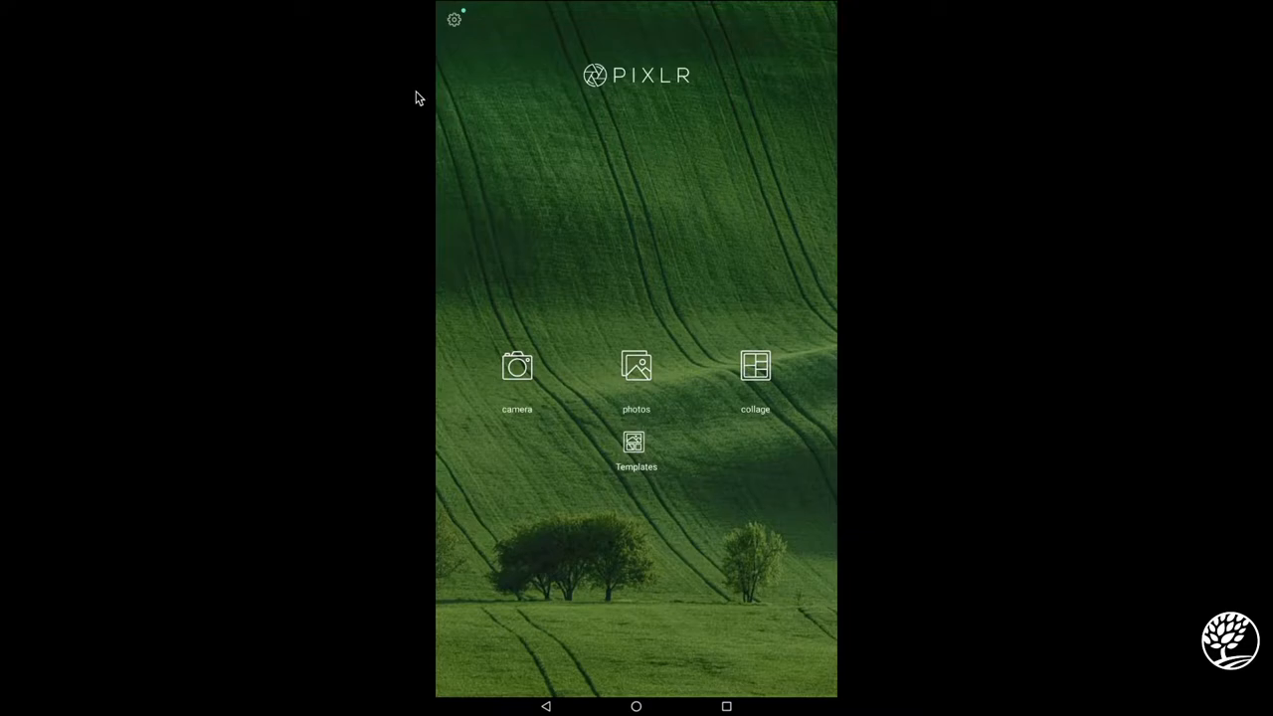
{"action": "mouse_move", "coordinate": [872, 120]}
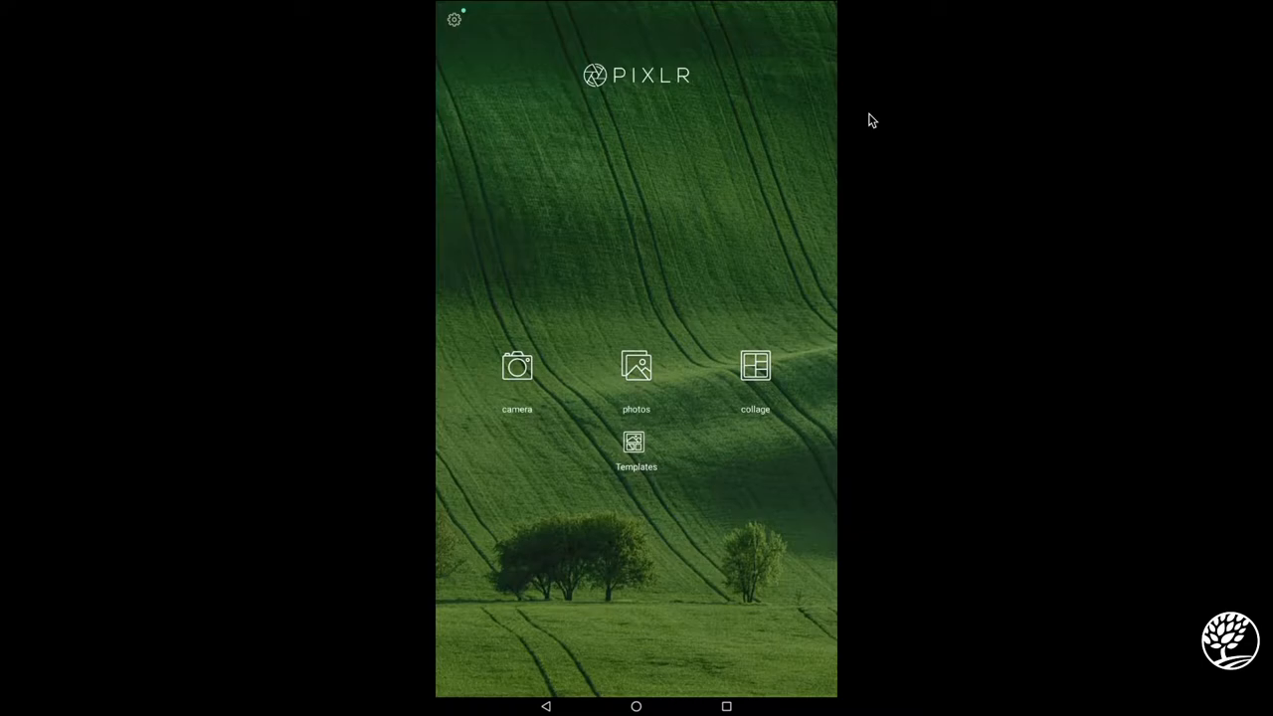
{"action": "mouse_move", "coordinate": [680, 106]}
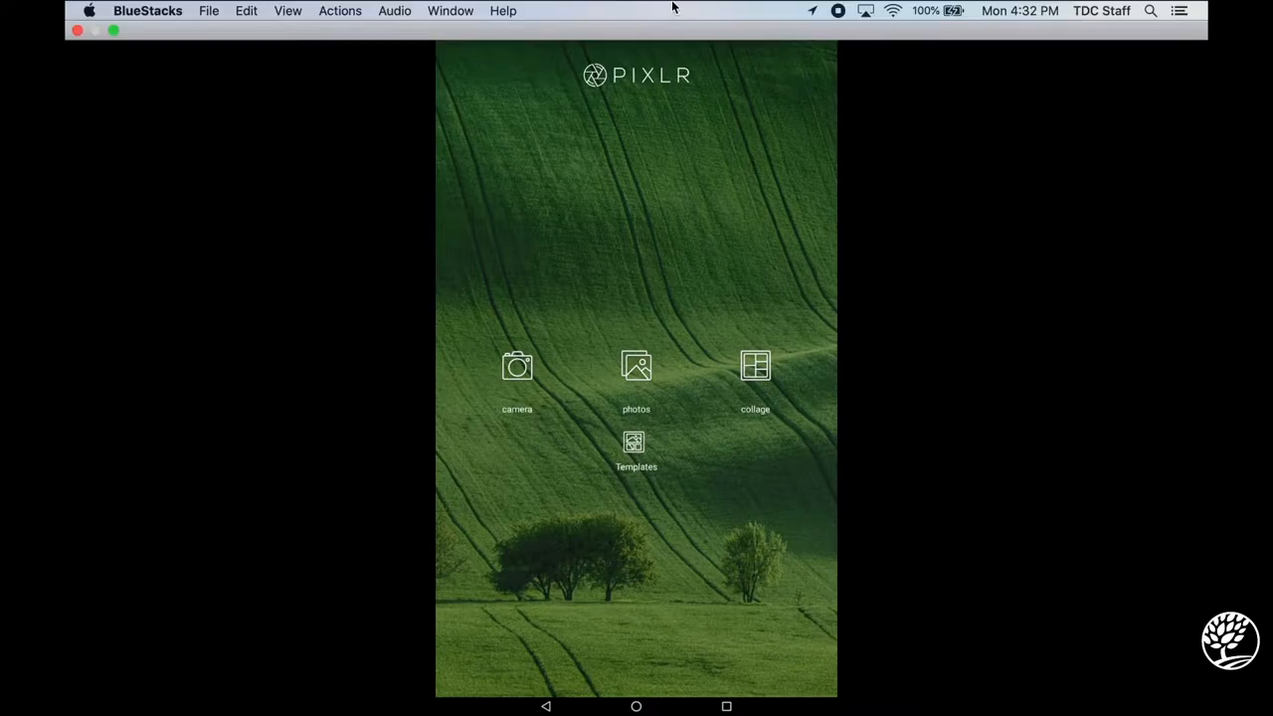
{"action": "mouse_move", "coordinate": [656, 688]}
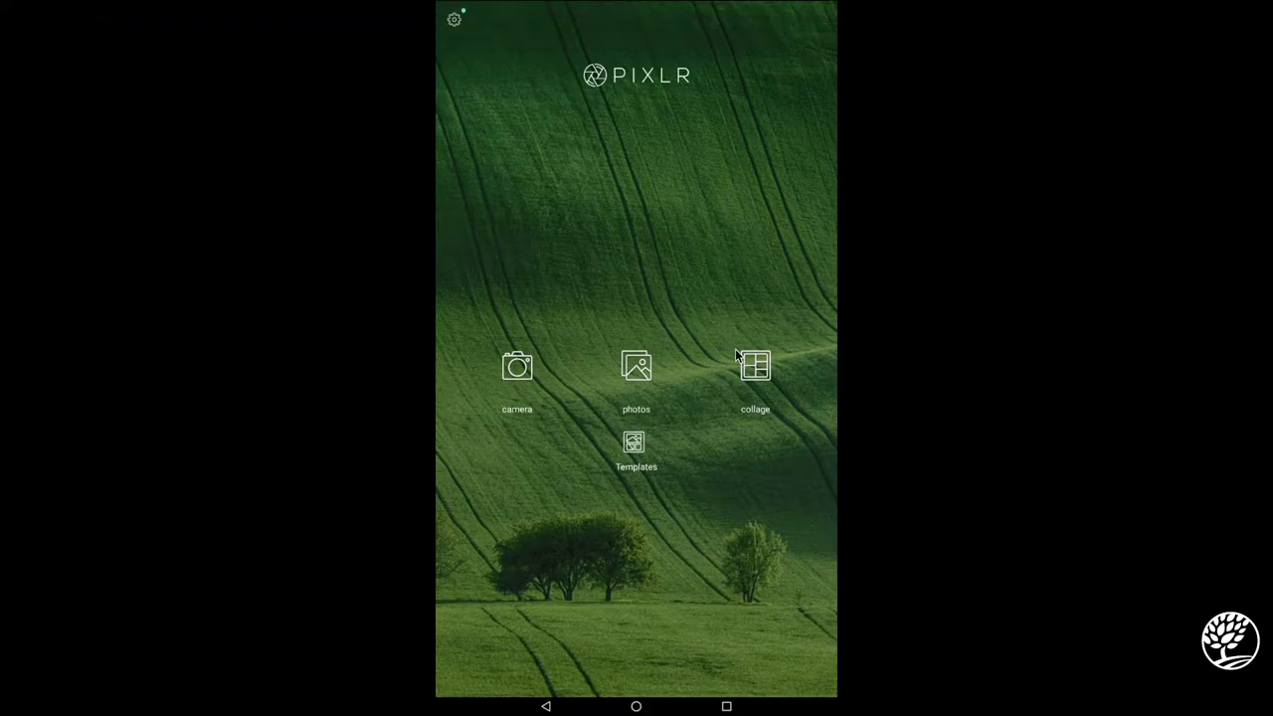
{"action": "mouse_move", "coordinate": [581, 362]}
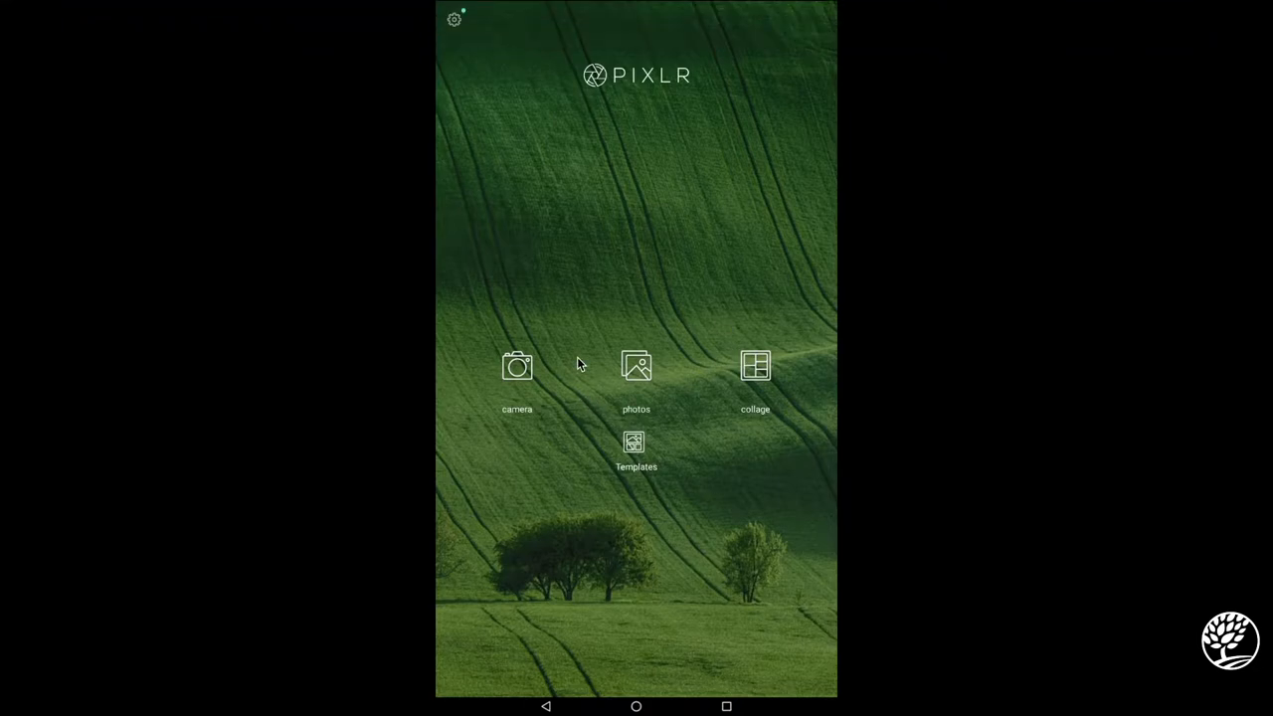
{"action": "mouse_move", "coordinate": [644, 346]}
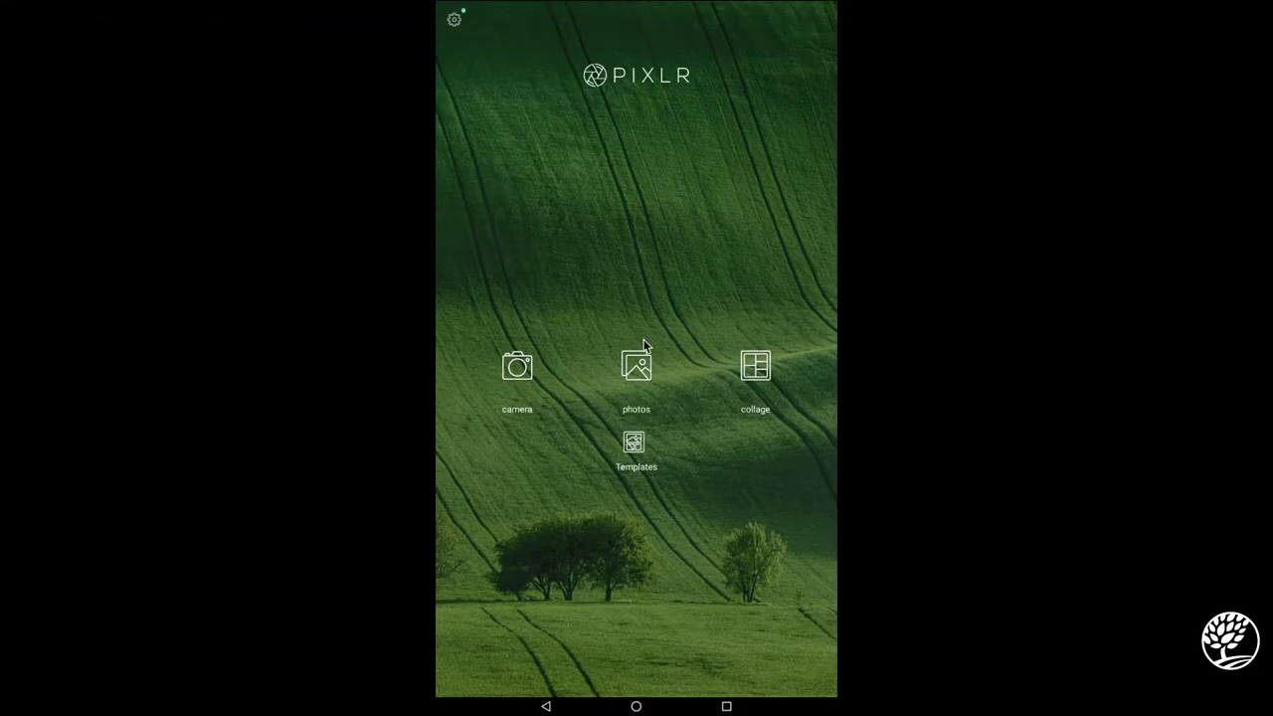
{"action": "mouse_move", "coordinate": [620, 390]}
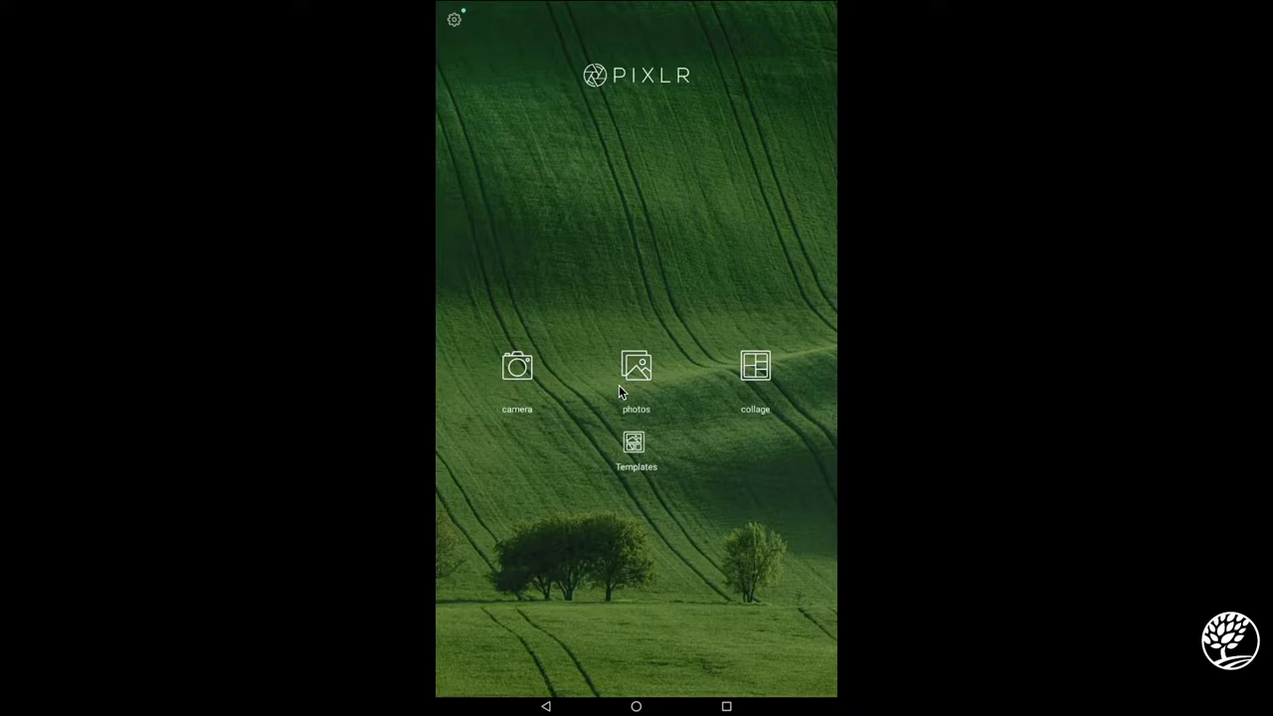
- Start a new collage and select the road, dog and cat photos from the gallery
{"action": "left_click", "coordinate": [637, 366]}
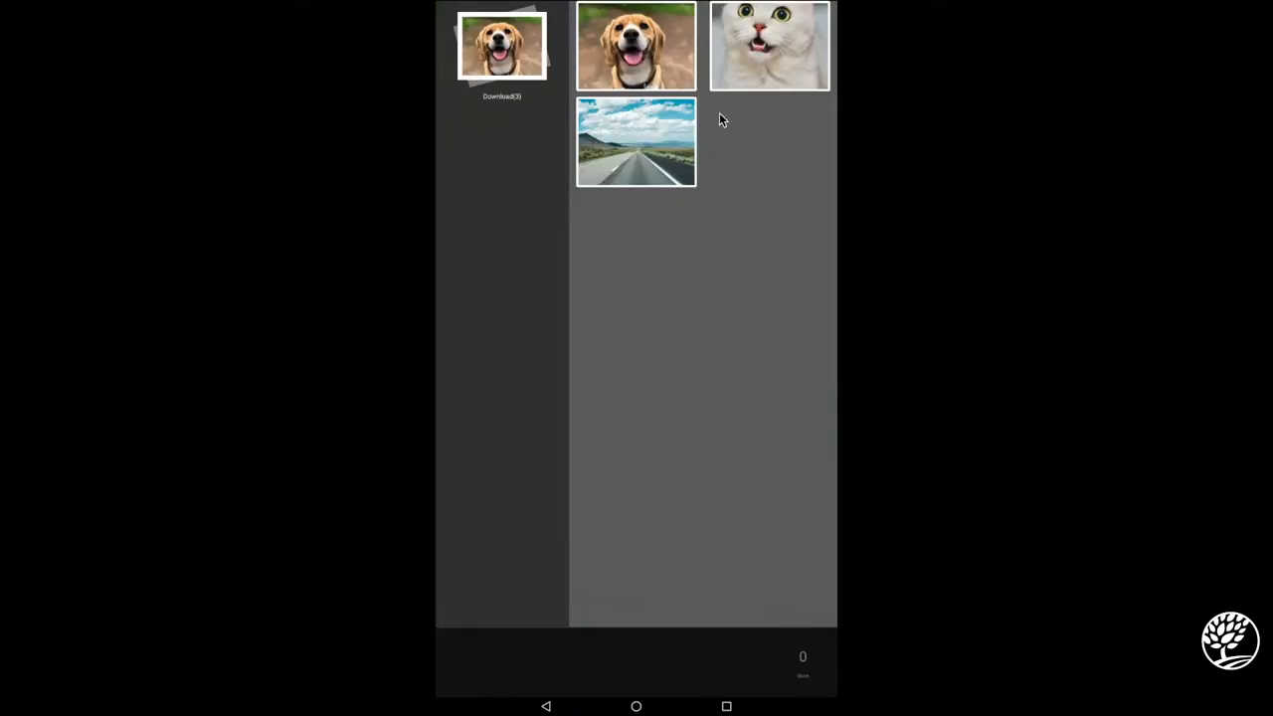
{"action": "left_click", "coordinate": [637, 141]}
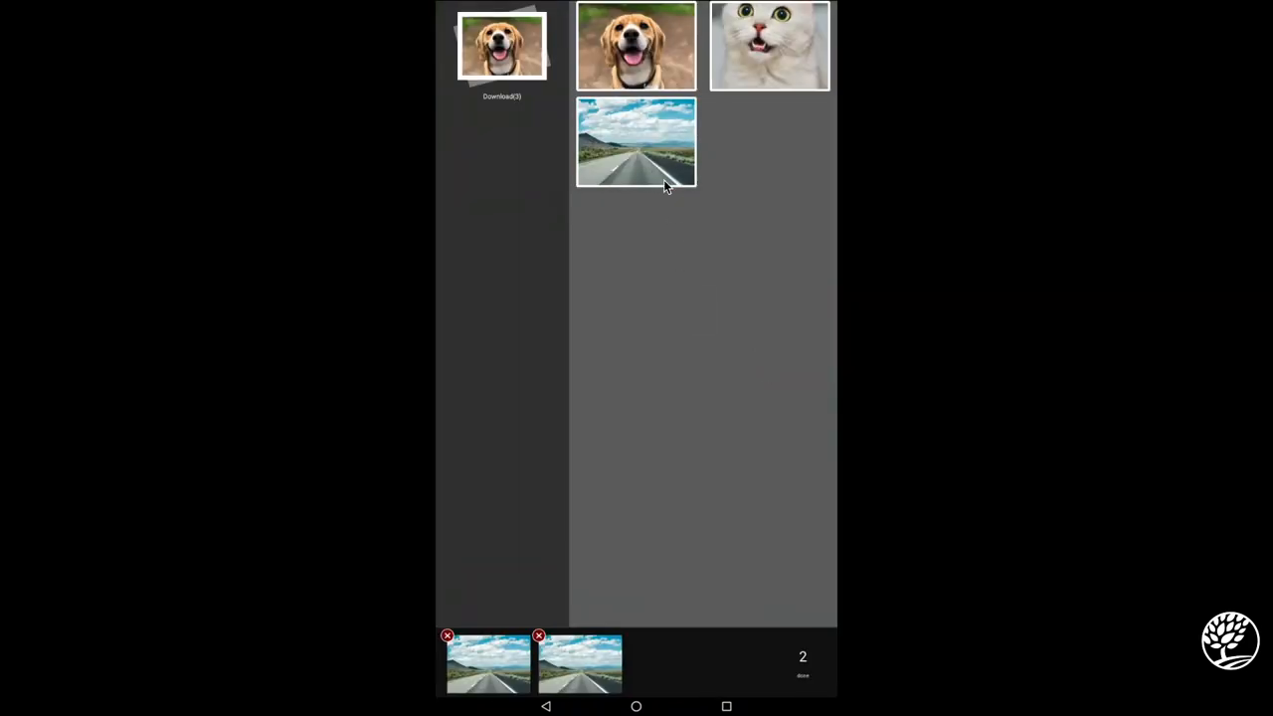
{"action": "left_click", "coordinate": [539, 636]}
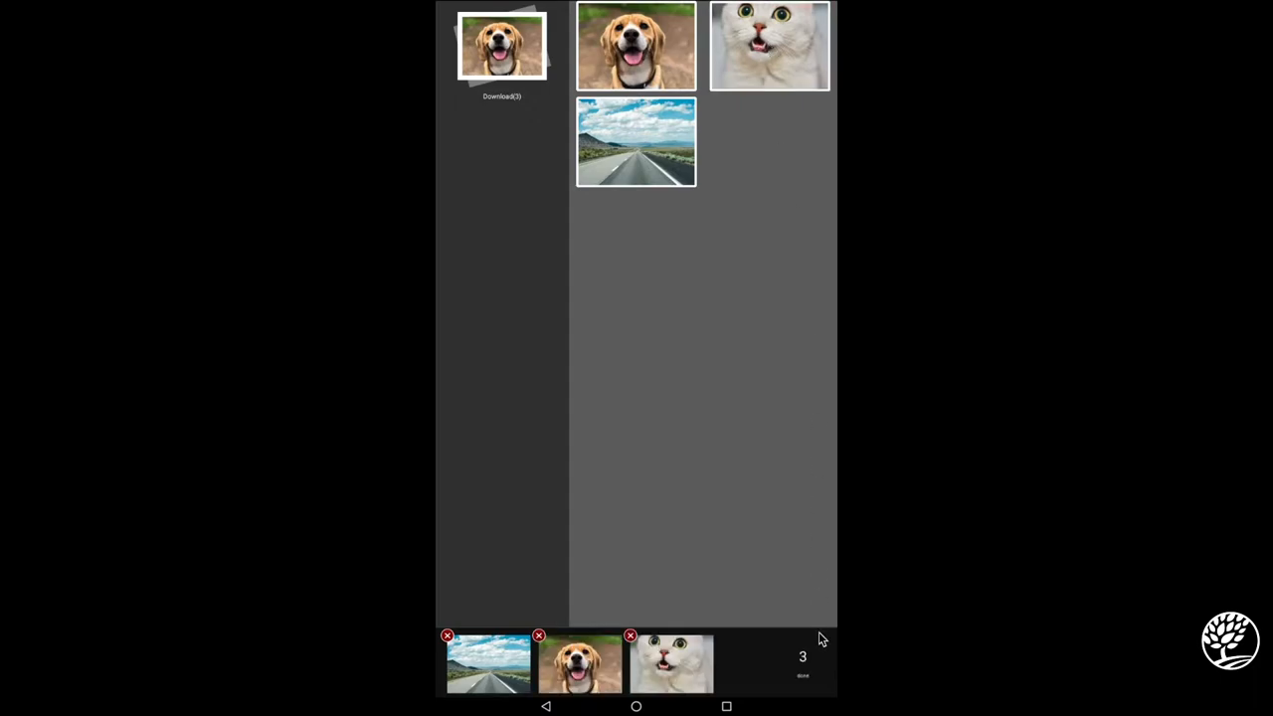
- Confirm the three photos and choose the layout with the road wide on top, dog and cat below
{"action": "left_click", "coordinate": [804, 661]}
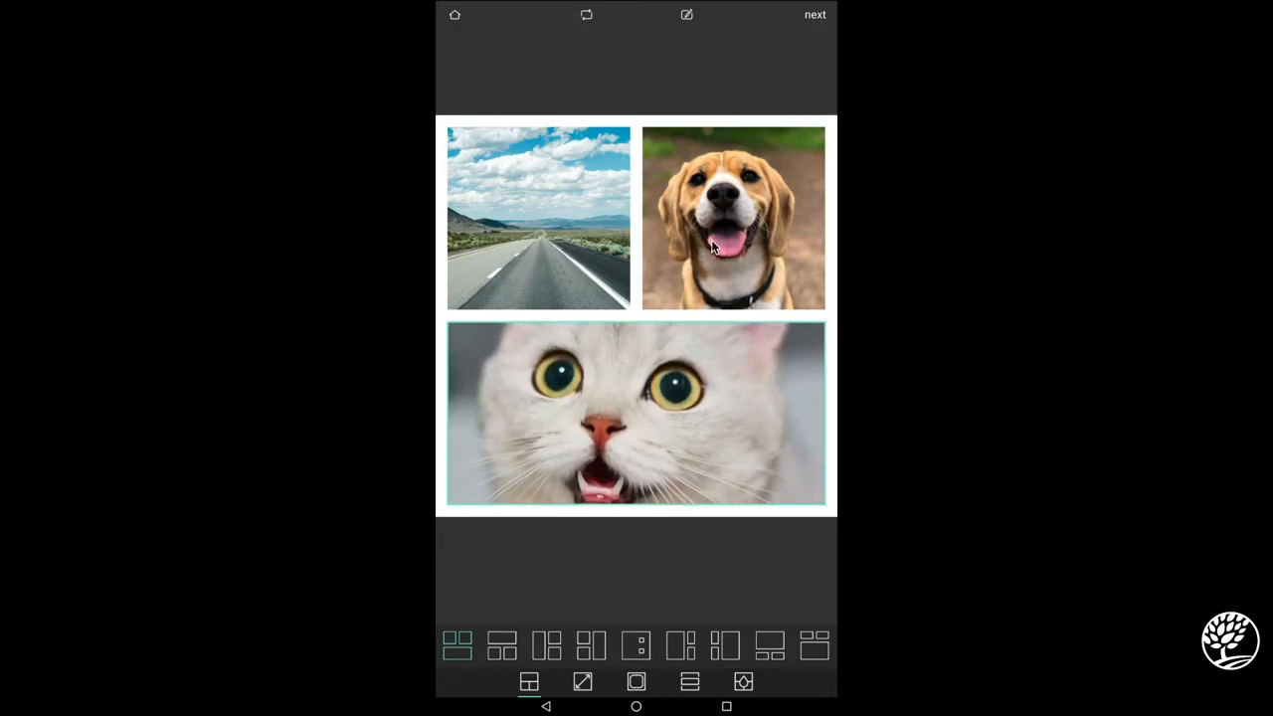
{"action": "mouse_move", "coordinate": [681, 543]}
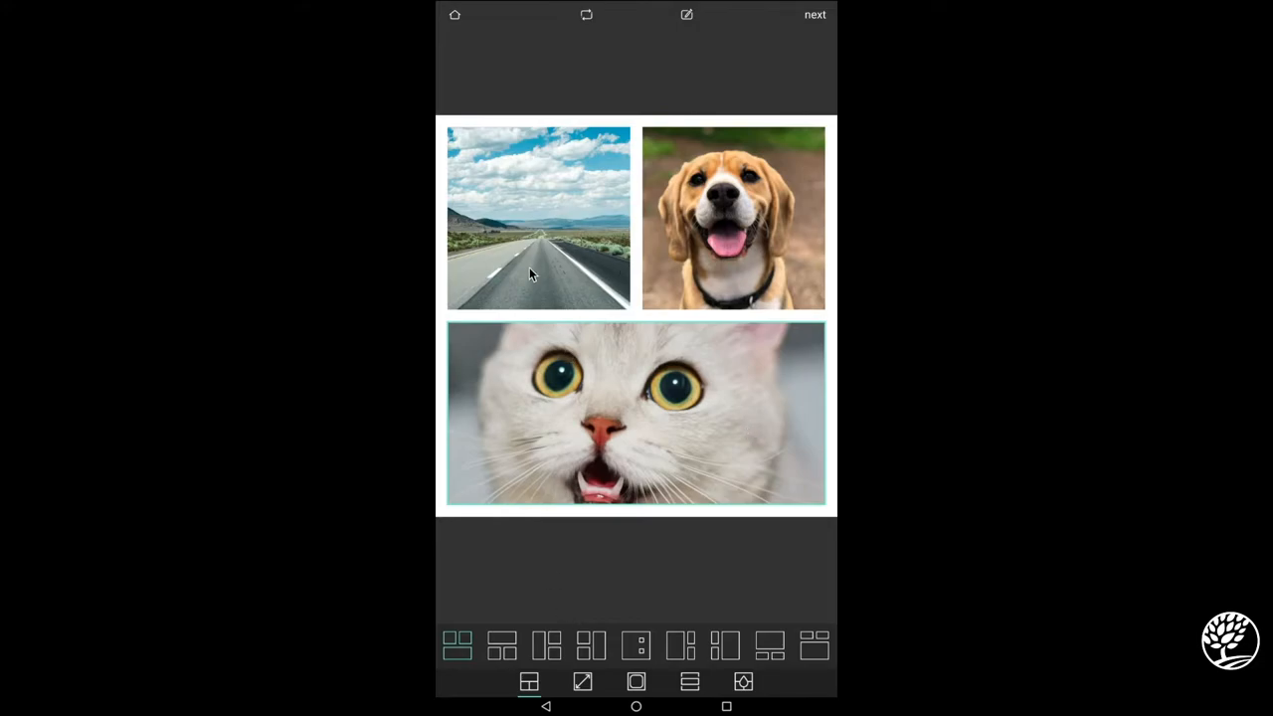
{"action": "mouse_move", "coordinate": [801, 71]}
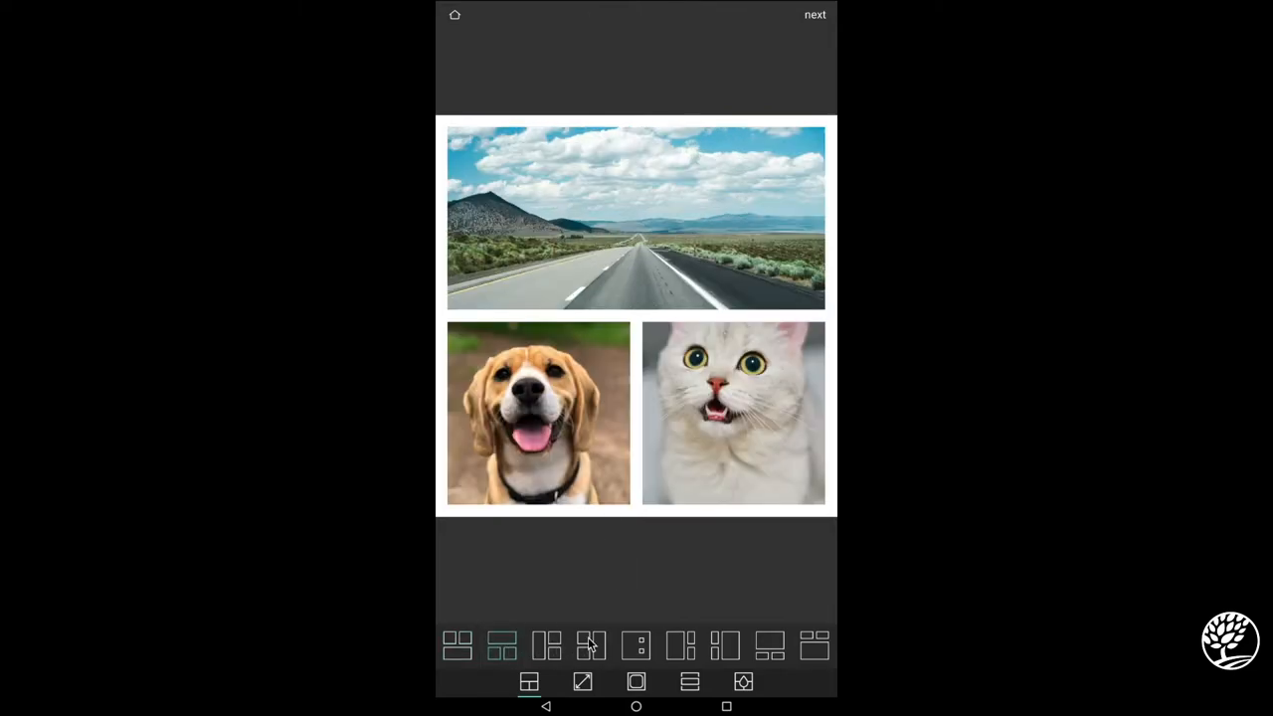
{"action": "left_click", "coordinate": [591, 644]}
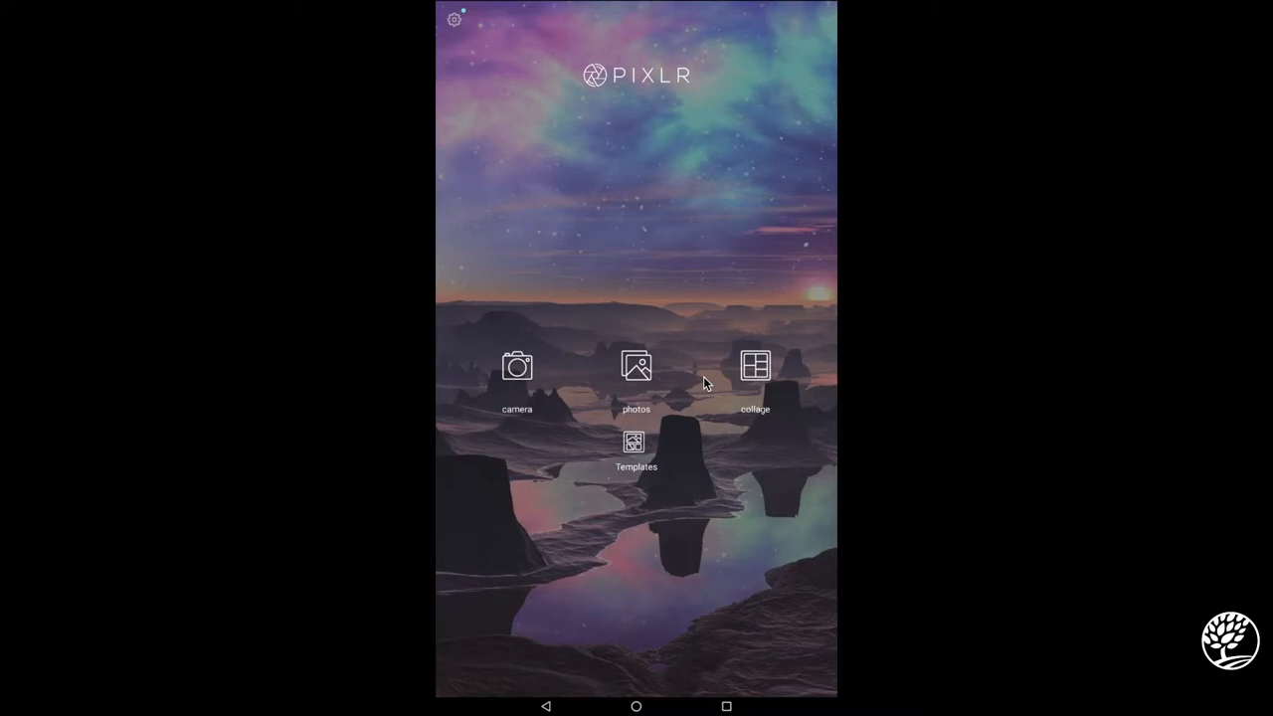
{"action": "mouse_move", "coordinate": [668, 356]}
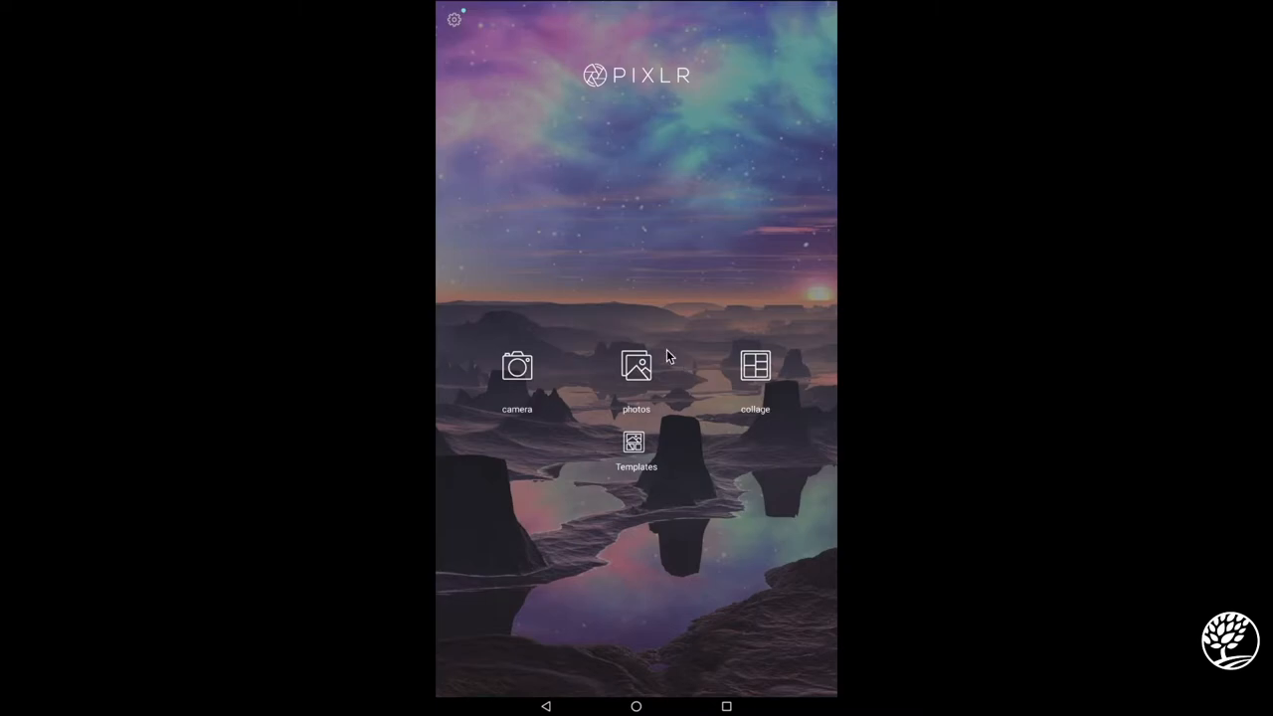
{"action": "mouse_move", "coordinate": [654, 342]}
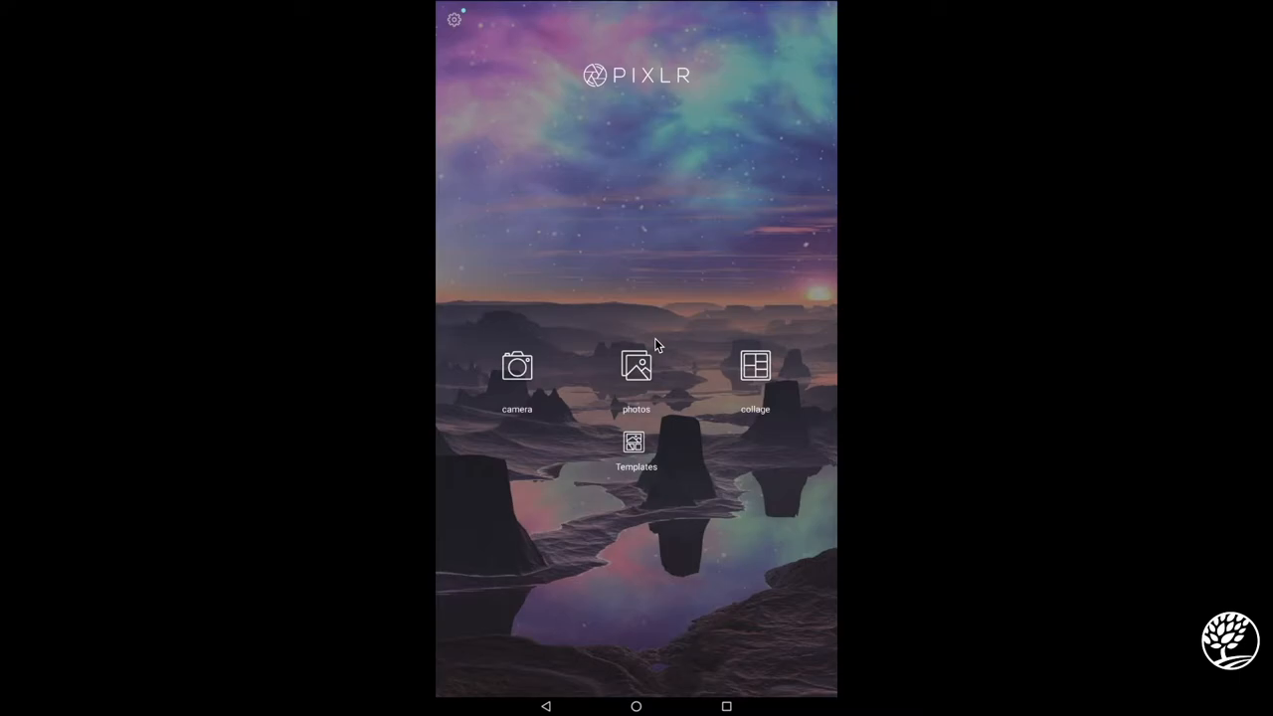
- Browse Downloads and load the road photo into the single-photo editor
{"action": "left_click", "coordinate": [637, 374]}
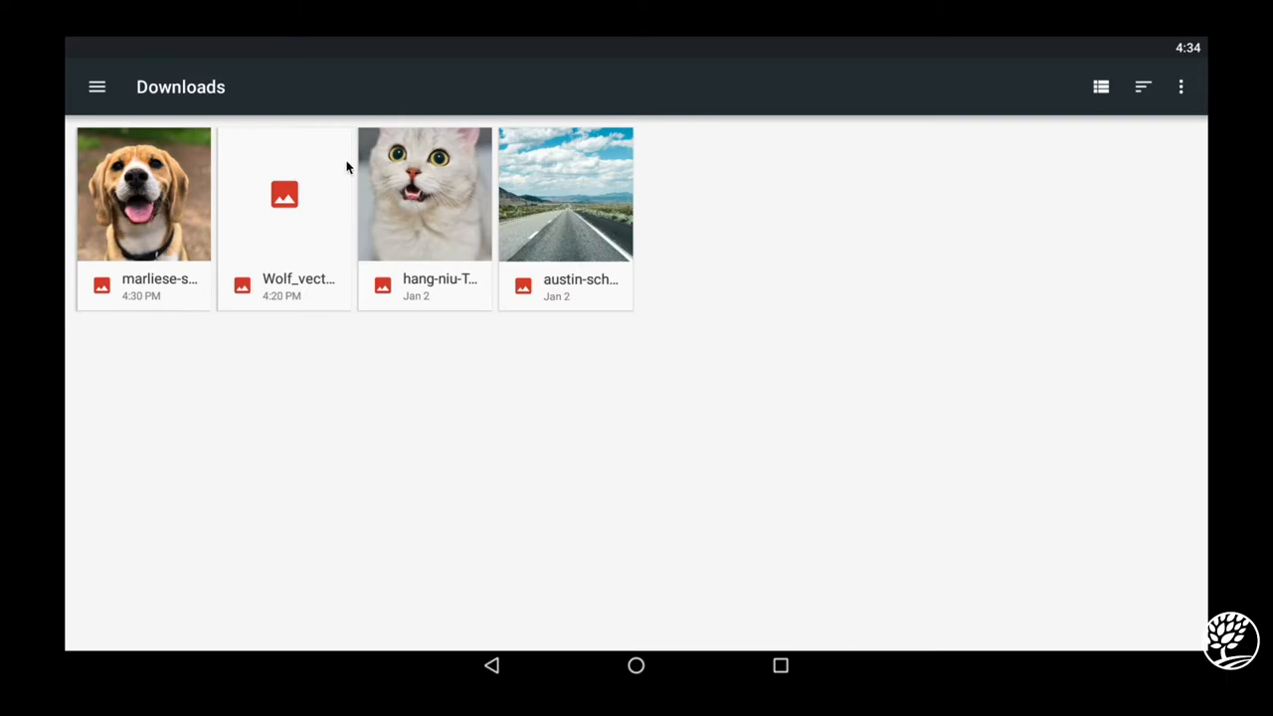
{"action": "mouse_move", "coordinate": [596, 217]}
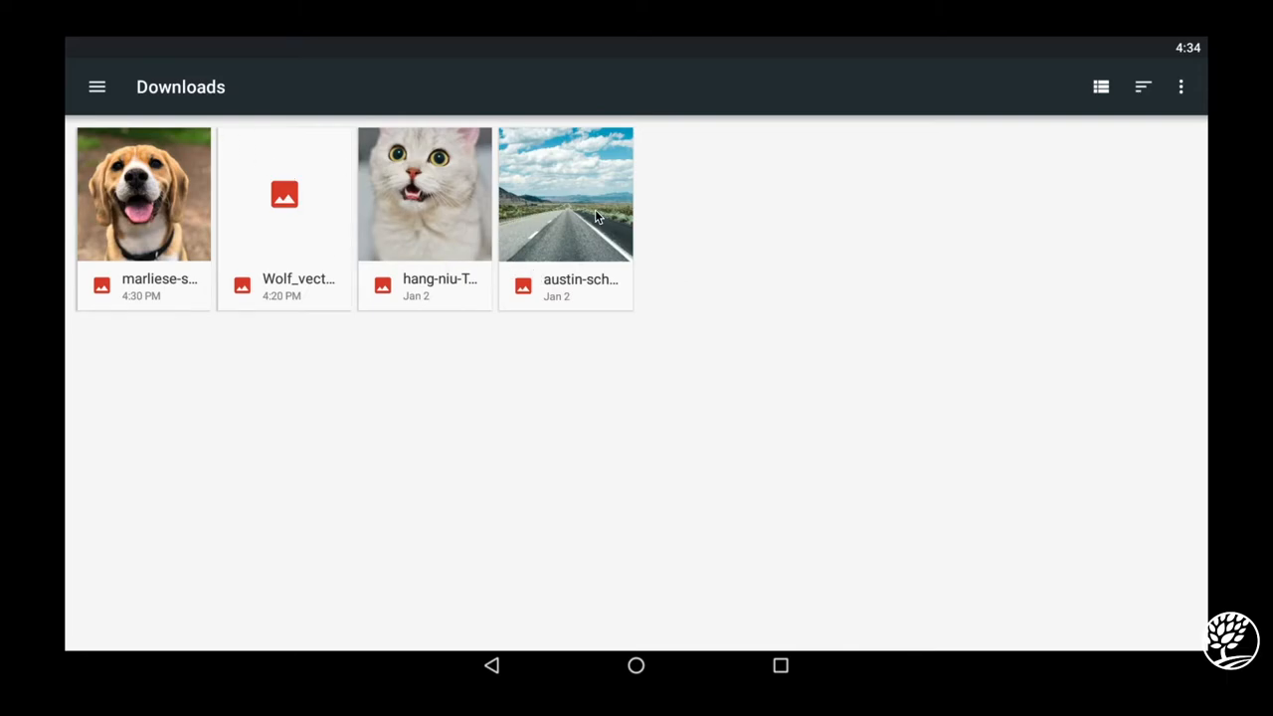
{"action": "left_click", "coordinate": [565, 195]}
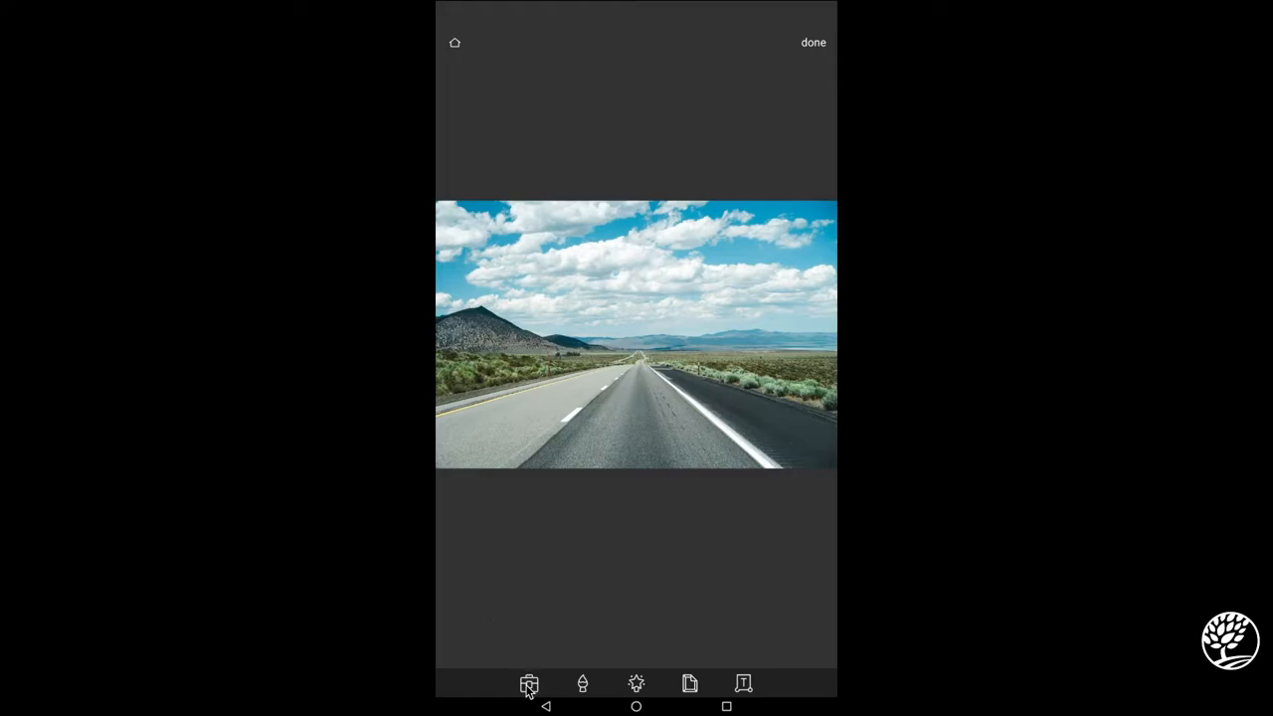
- Add the word 'Hello' in a blue italic serif font over the middle of the road photo
{"action": "left_click", "coordinate": [529, 684]}
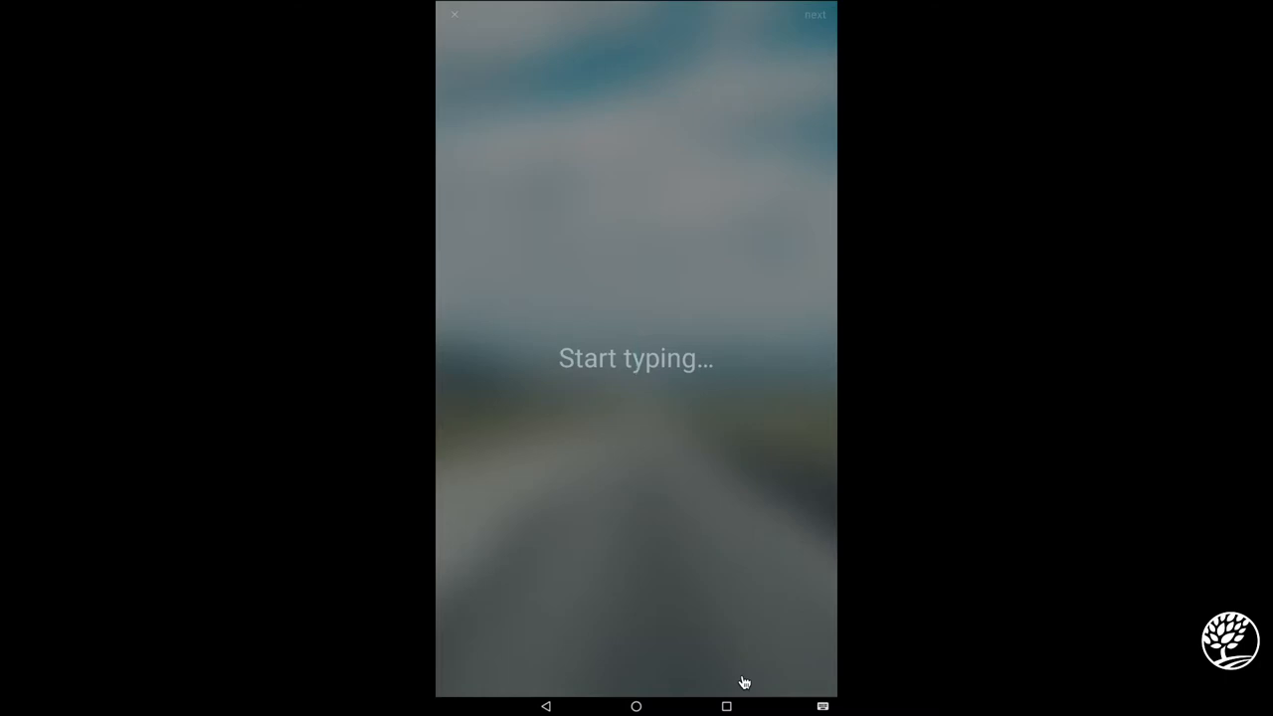
{"action": "type", "text": "Hello"}
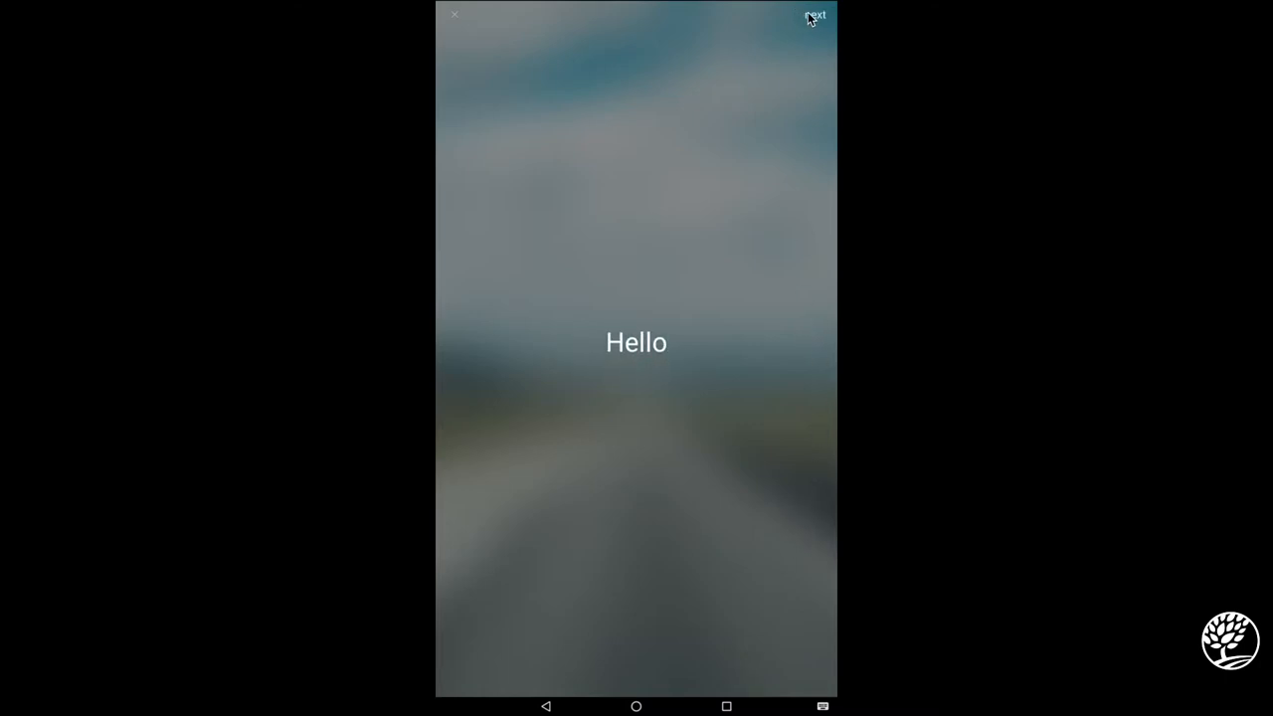
{"action": "left_click", "coordinate": [816, 14]}
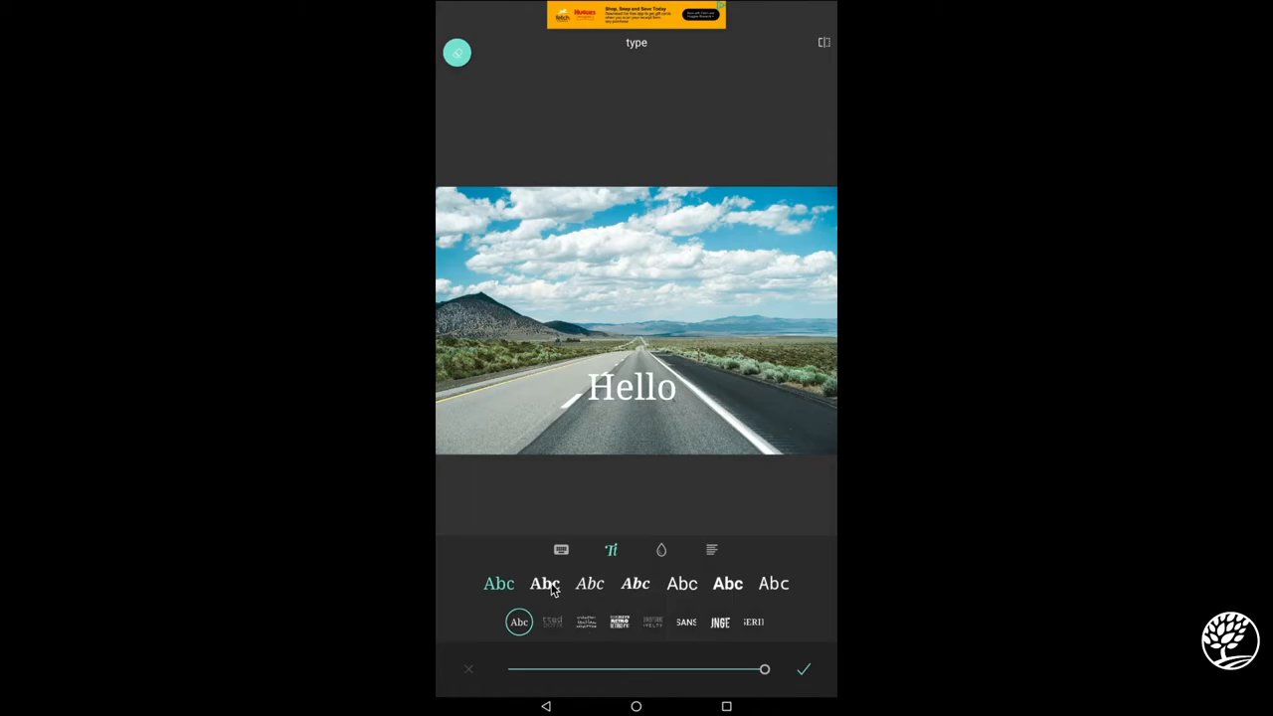
{"action": "left_click", "coordinate": [589, 582]}
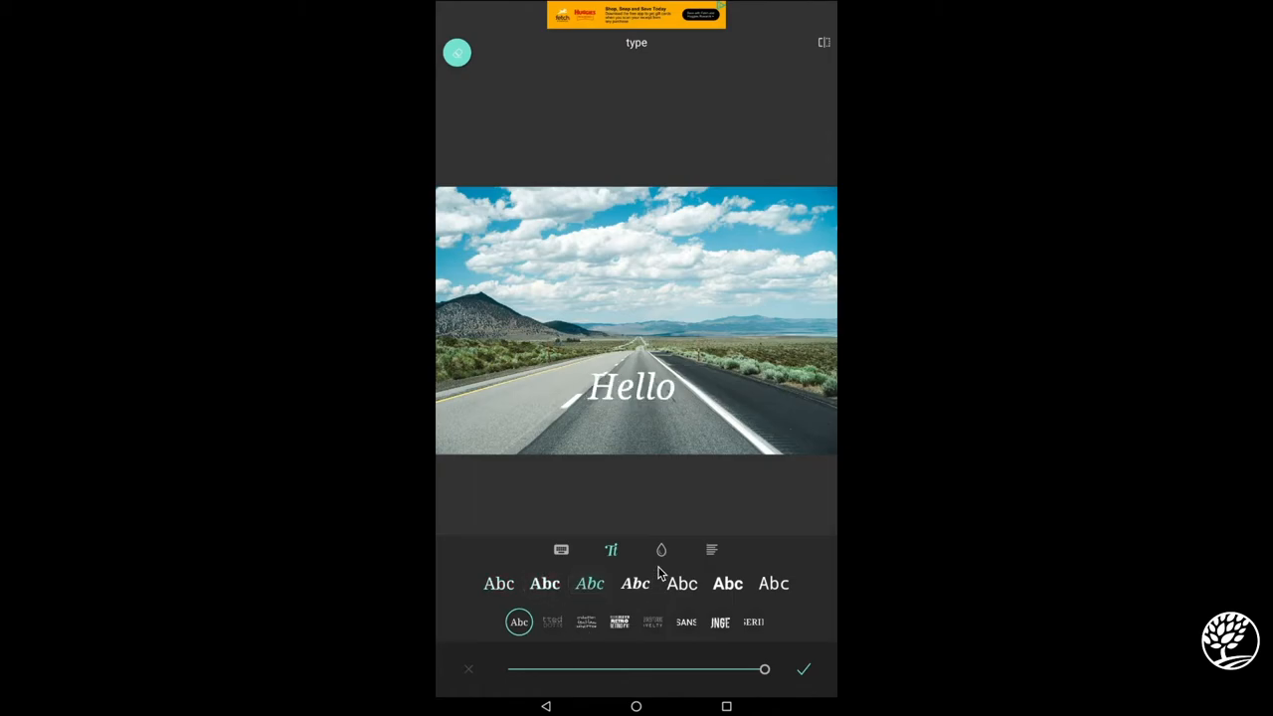
{"action": "left_click", "coordinate": [660, 549]}
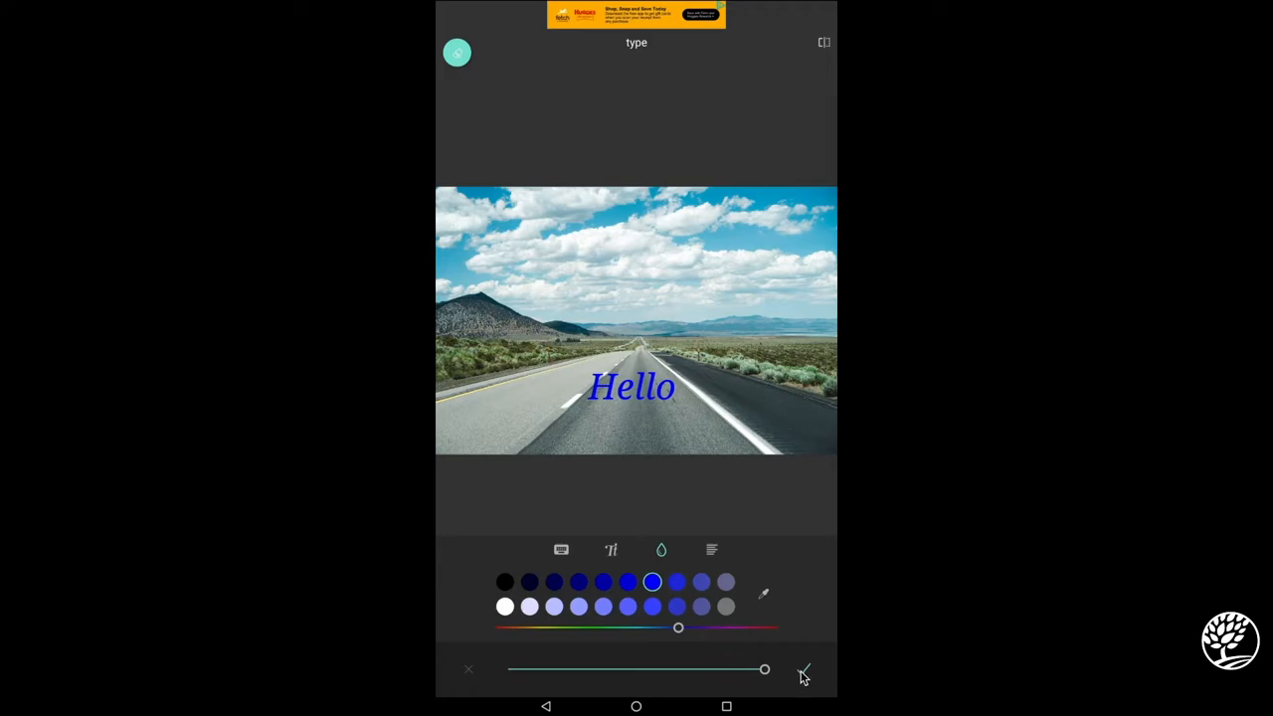
{"action": "left_click", "coordinate": [803, 668]}
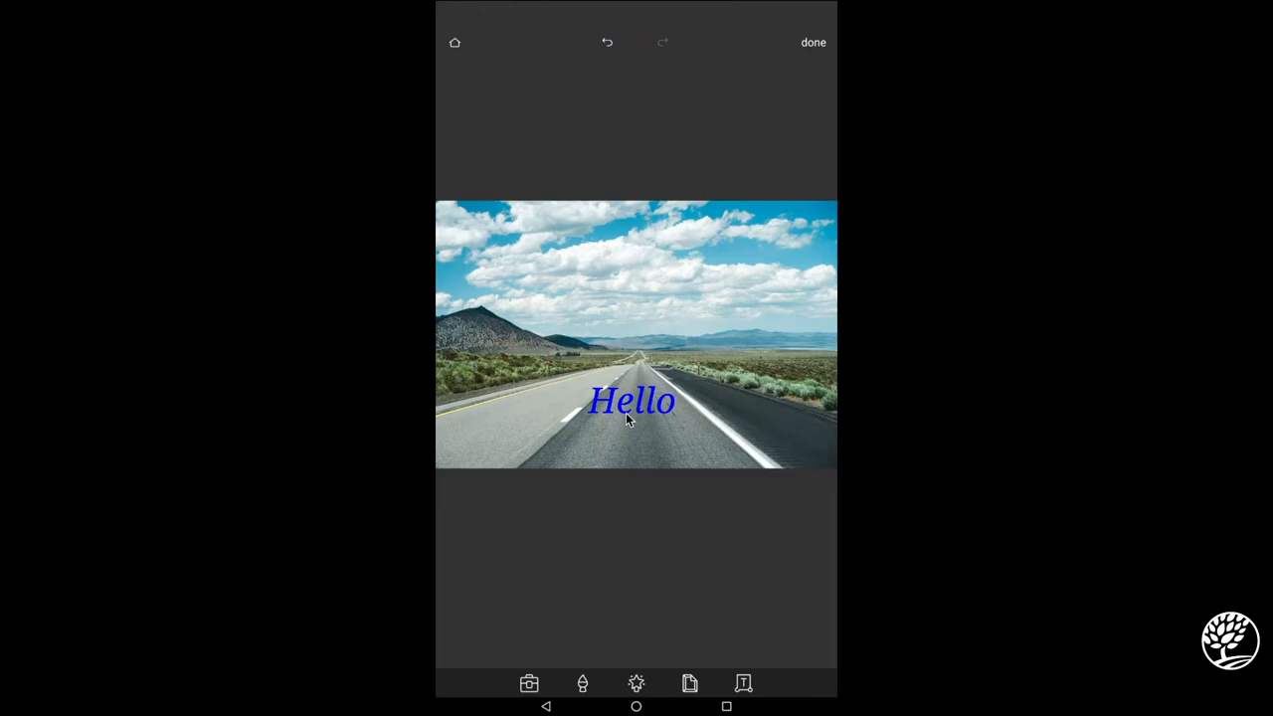
{"action": "mouse_move", "coordinate": [764, 449]}
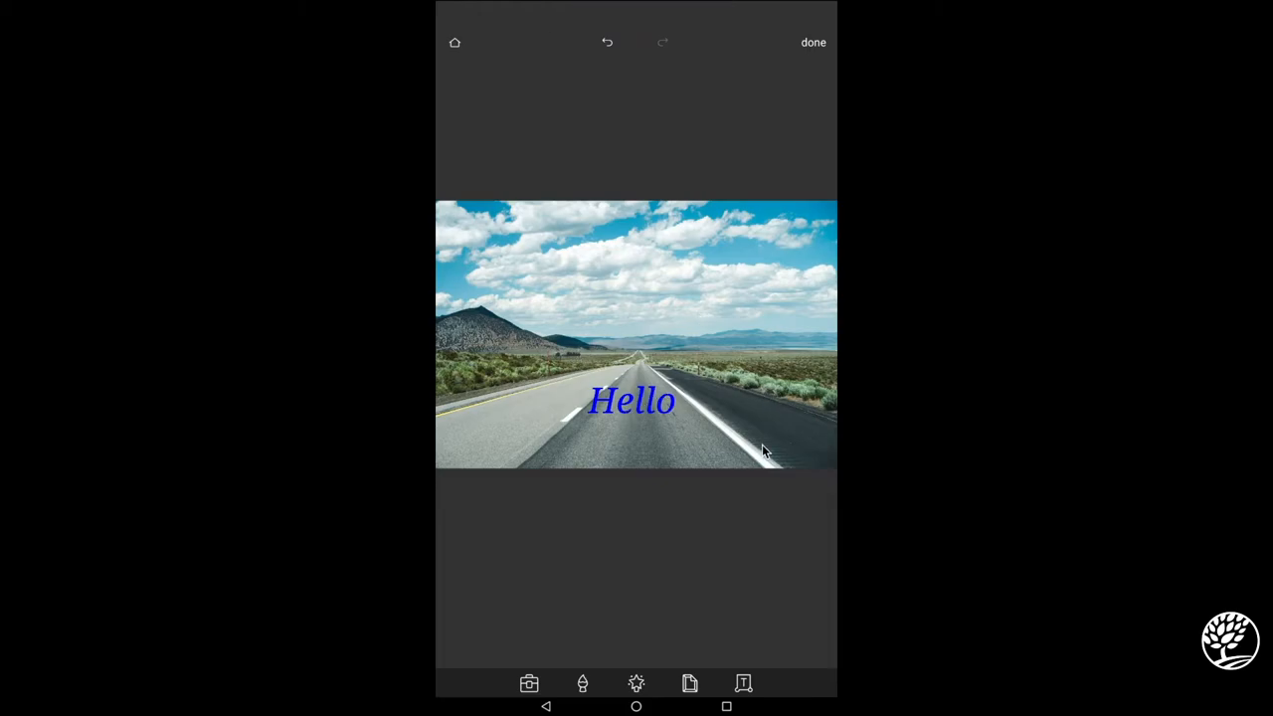
{"action": "mouse_move", "coordinate": [507, 418]}
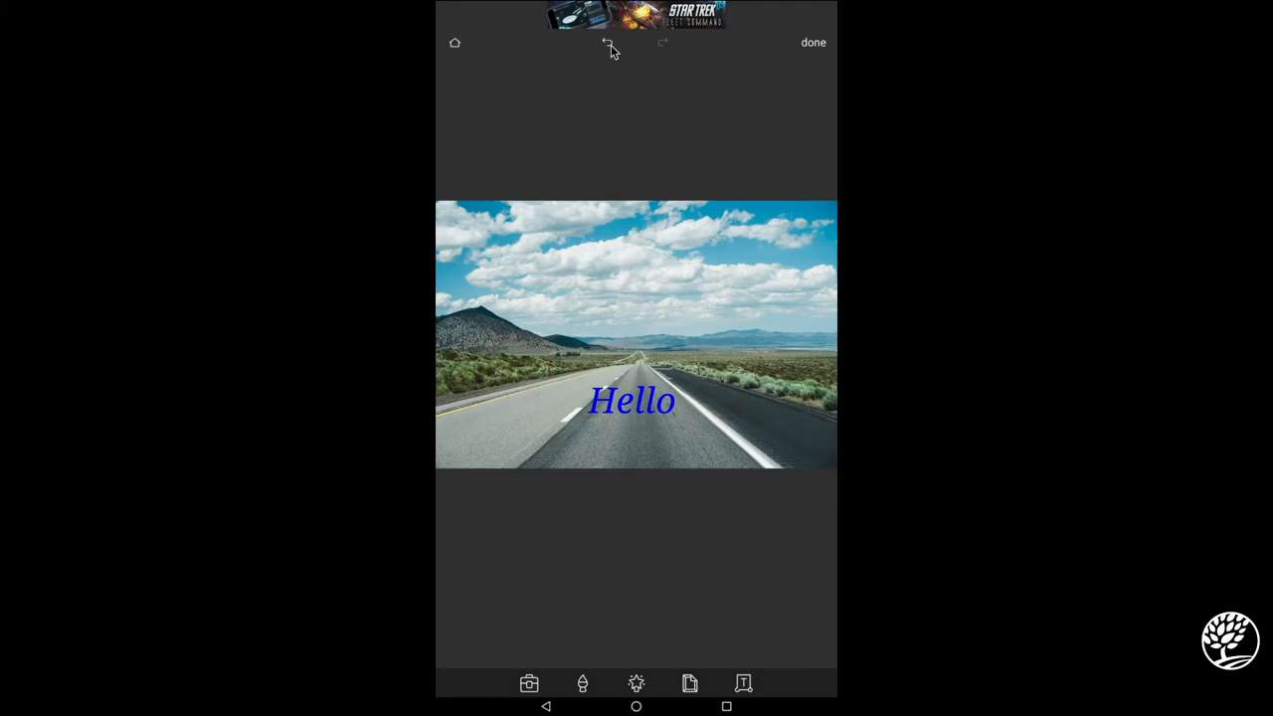
- Undo the 'Hello' text, leaving the plain road photo, and bring up the editing tools
{"action": "left_click", "coordinate": [607, 42]}
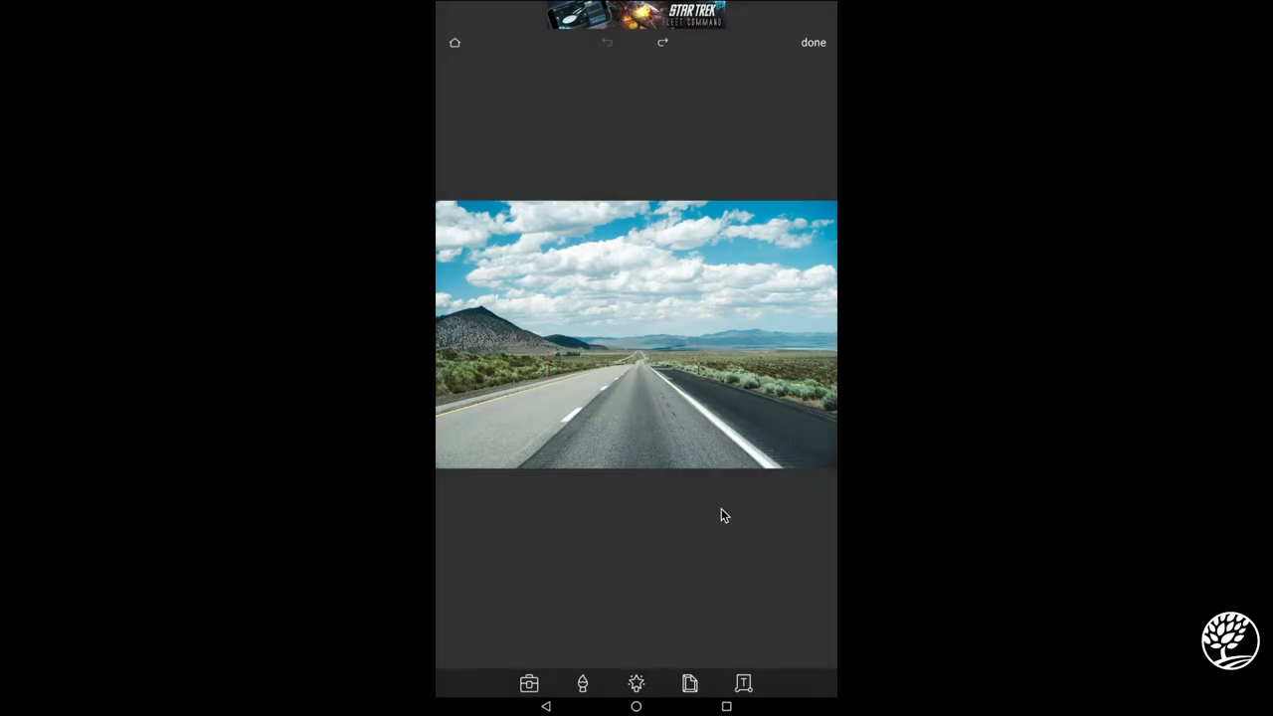
{"action": "left_click", "coordinate": [529, 684]}
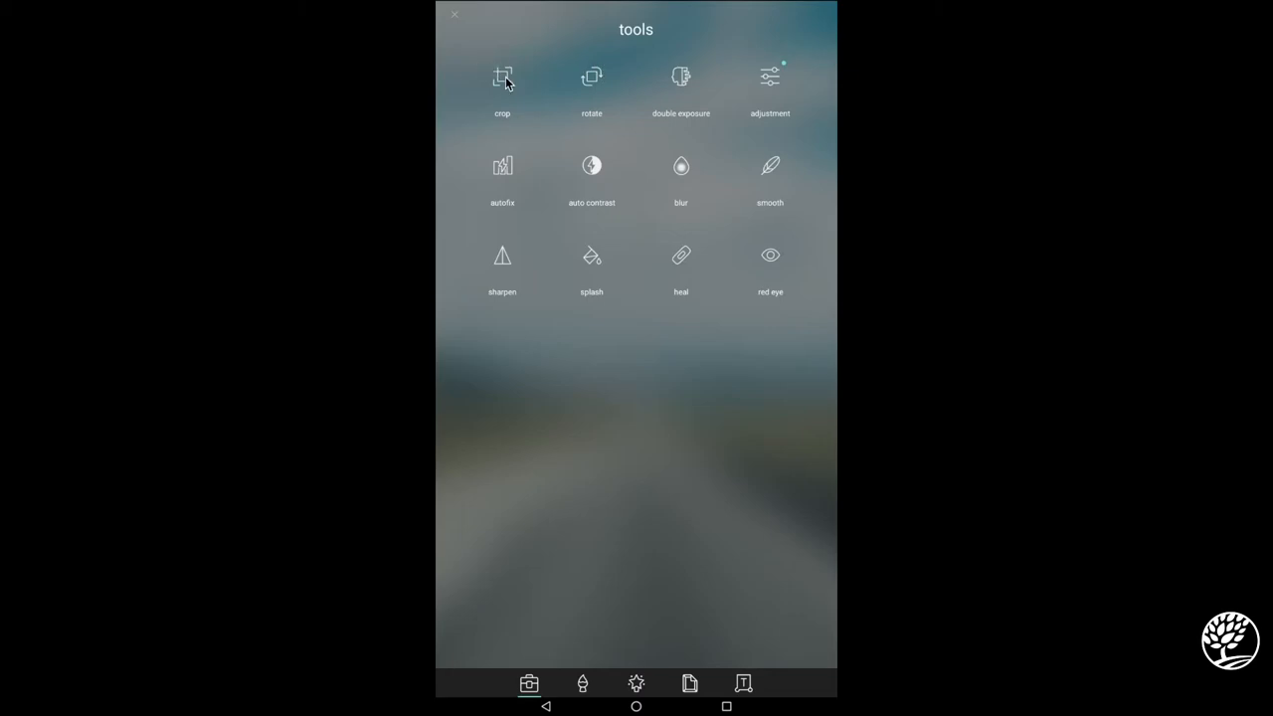
{"action": "left_click", "coordinate": [501, 78]}
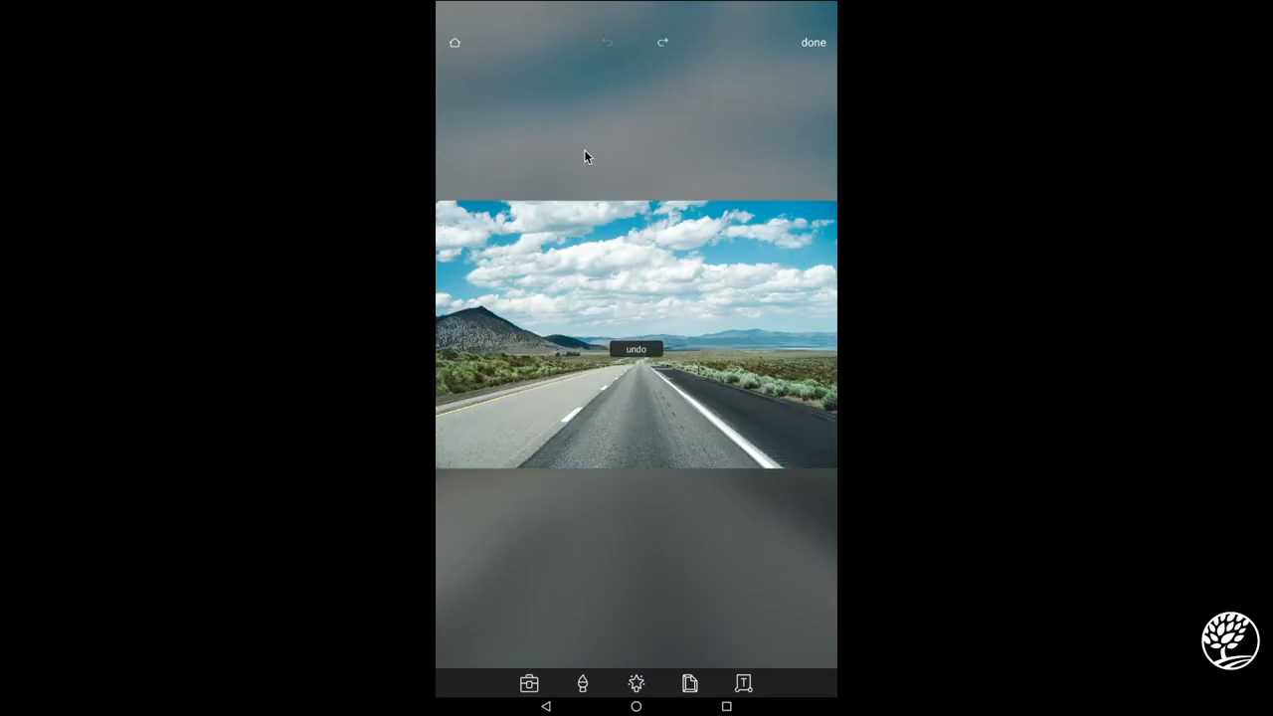
{"action": "left_click", "coordinate": [529, 684]}
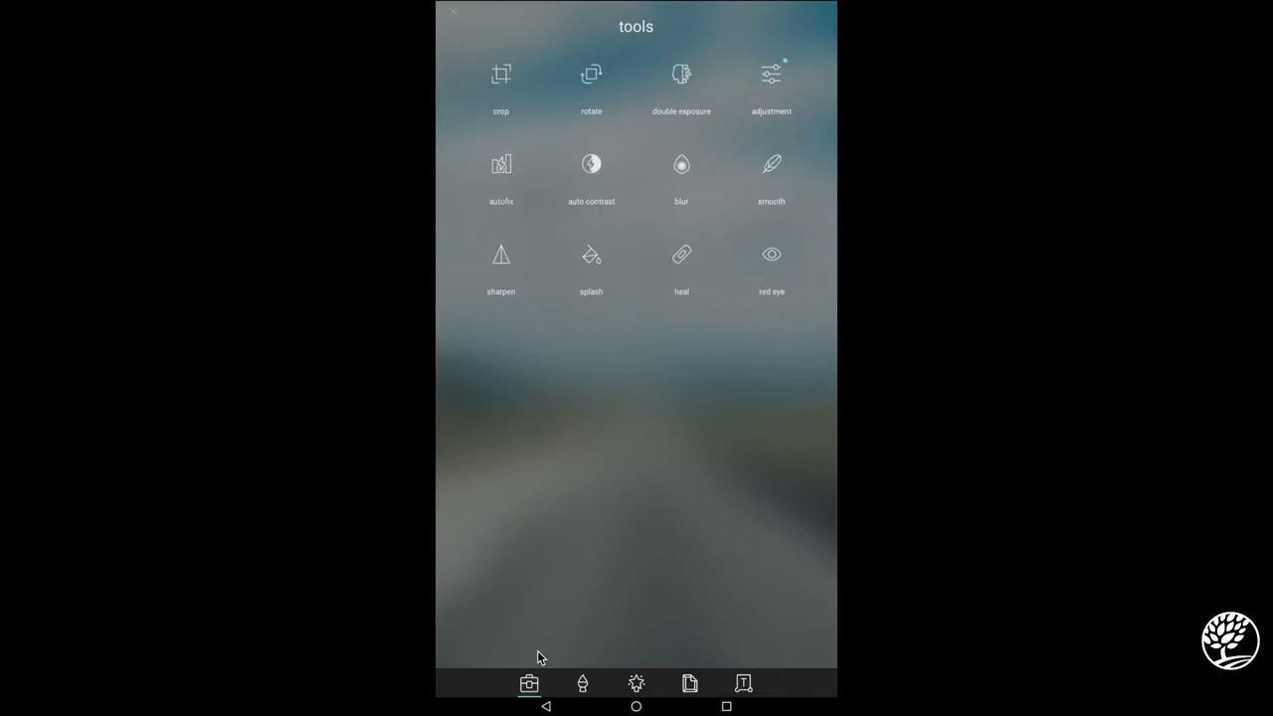
{"action": "left_click", "coordinate": [591, 76]}
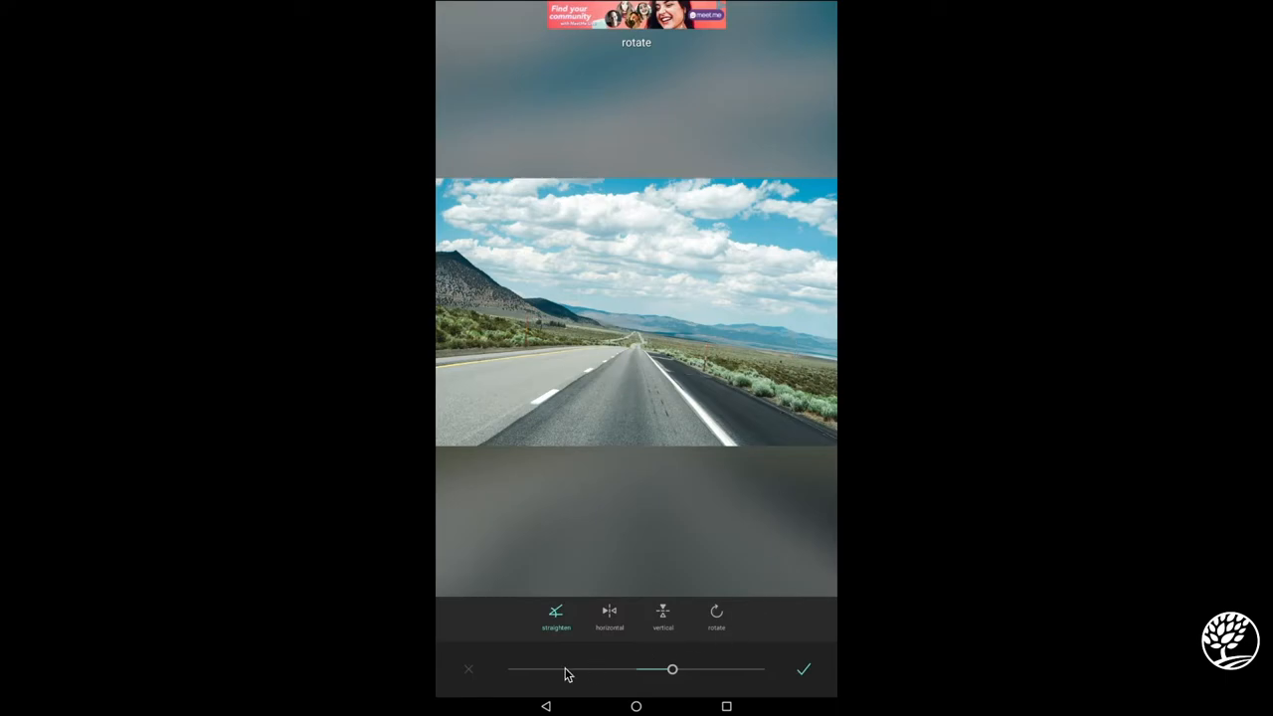
{"action": "left_click", "coordinate": [804, 668]}
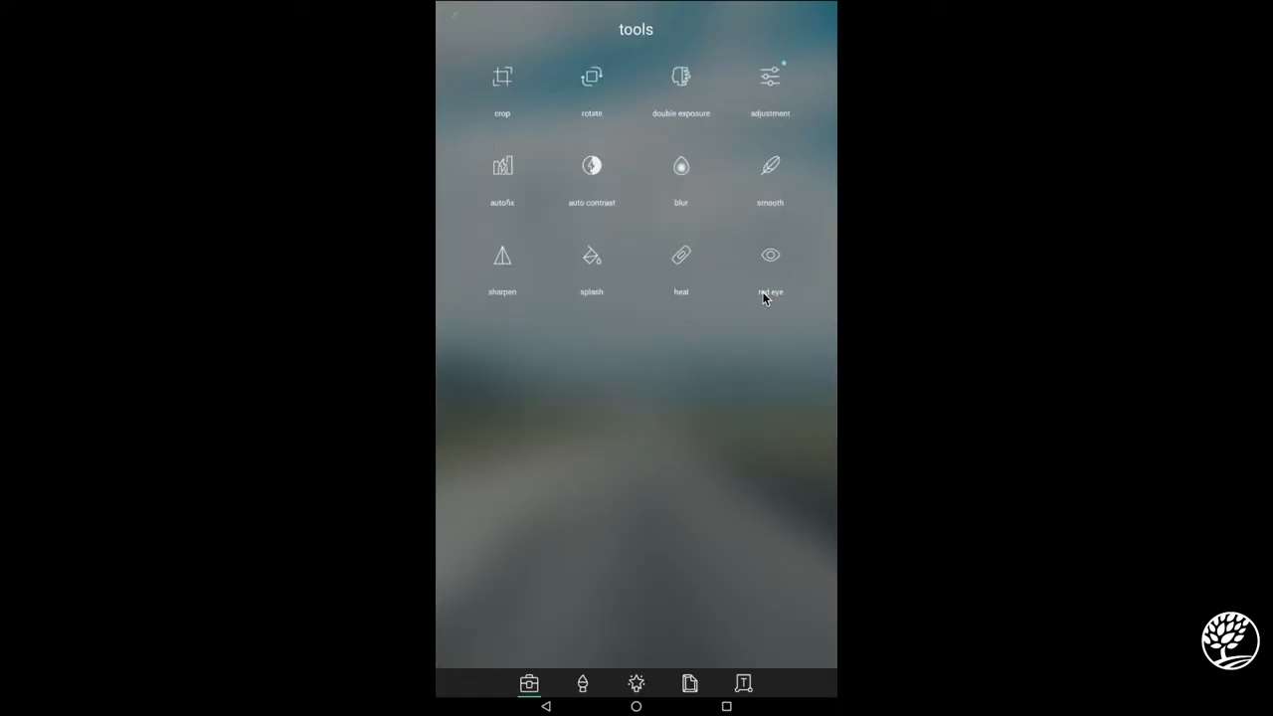
{"action": "mouse_move", "coordinate": [581, 16]}
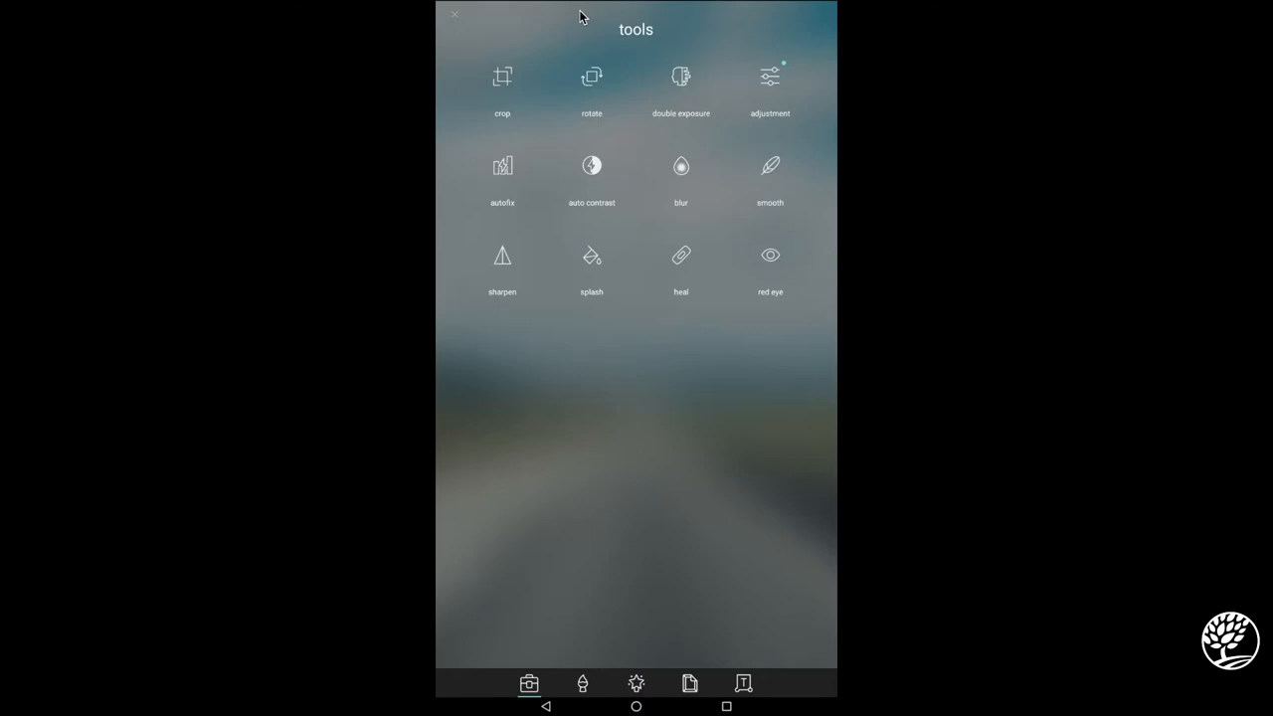
{"action": "mouse_move", "coordinate": [768, 99]}
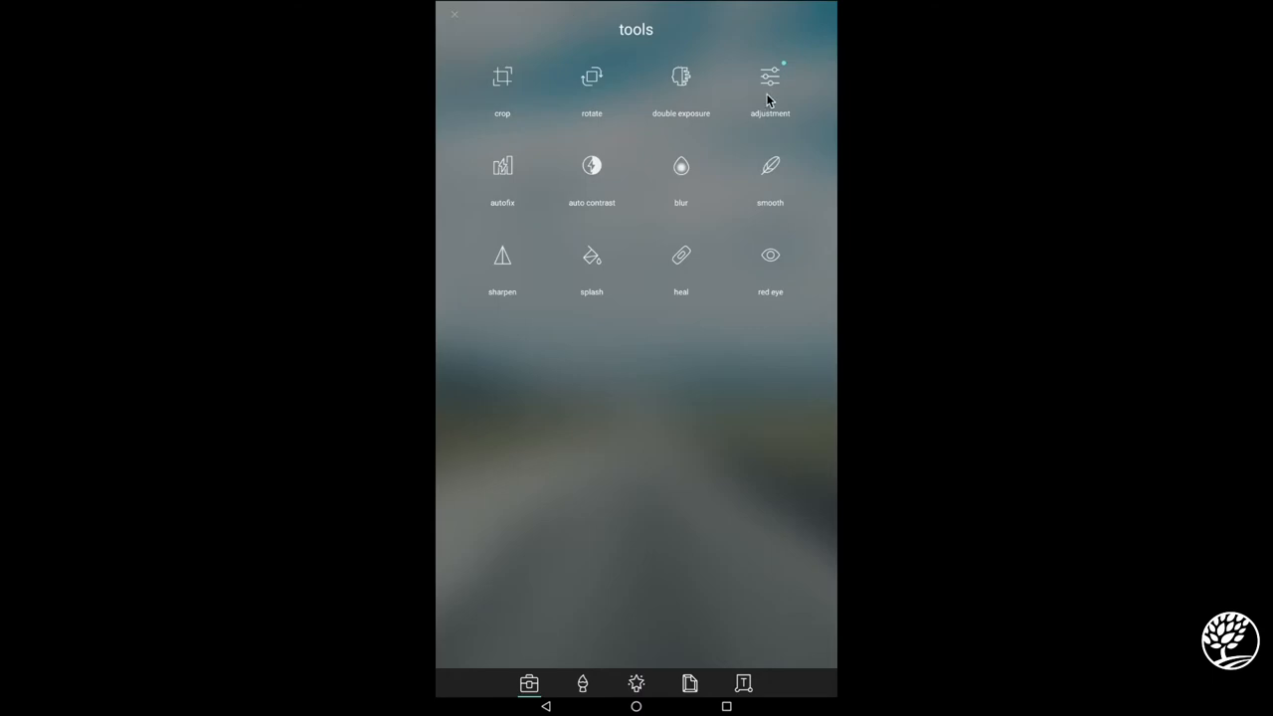
{"action": "left_click", "coordinate": [768, 84]}
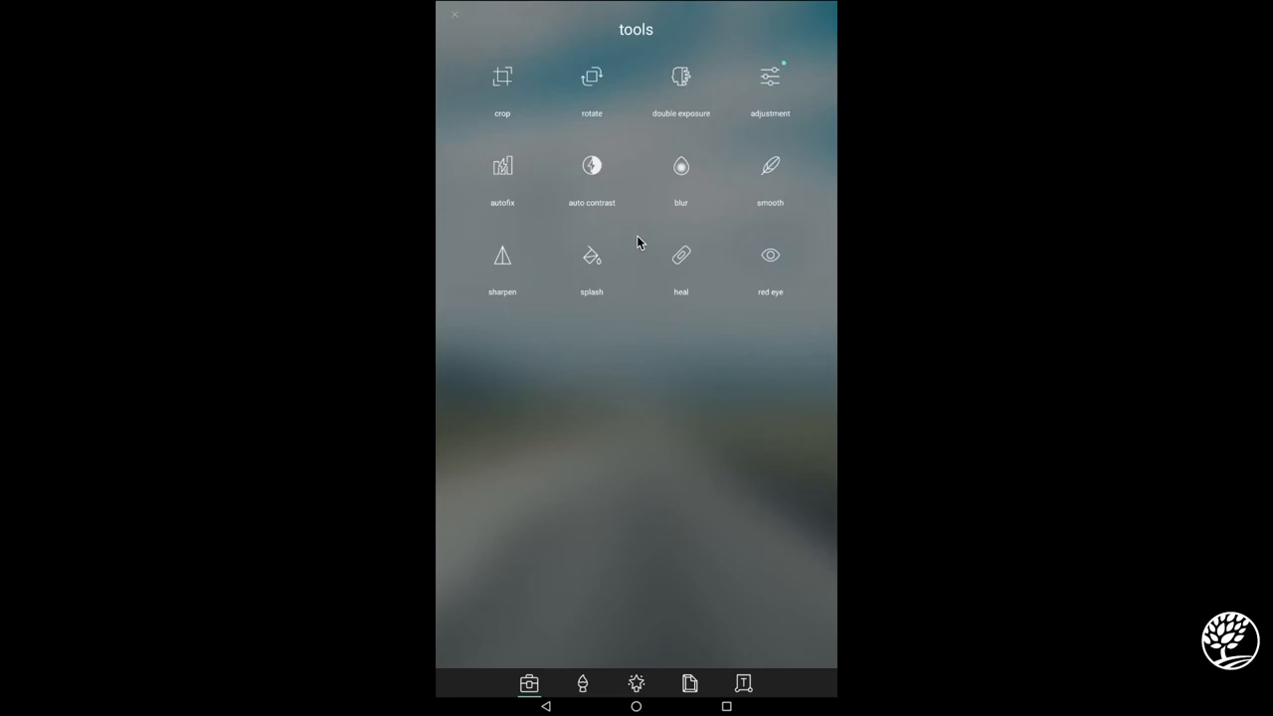
{"action": "mouse_move", "coordinate": [681, 80]}
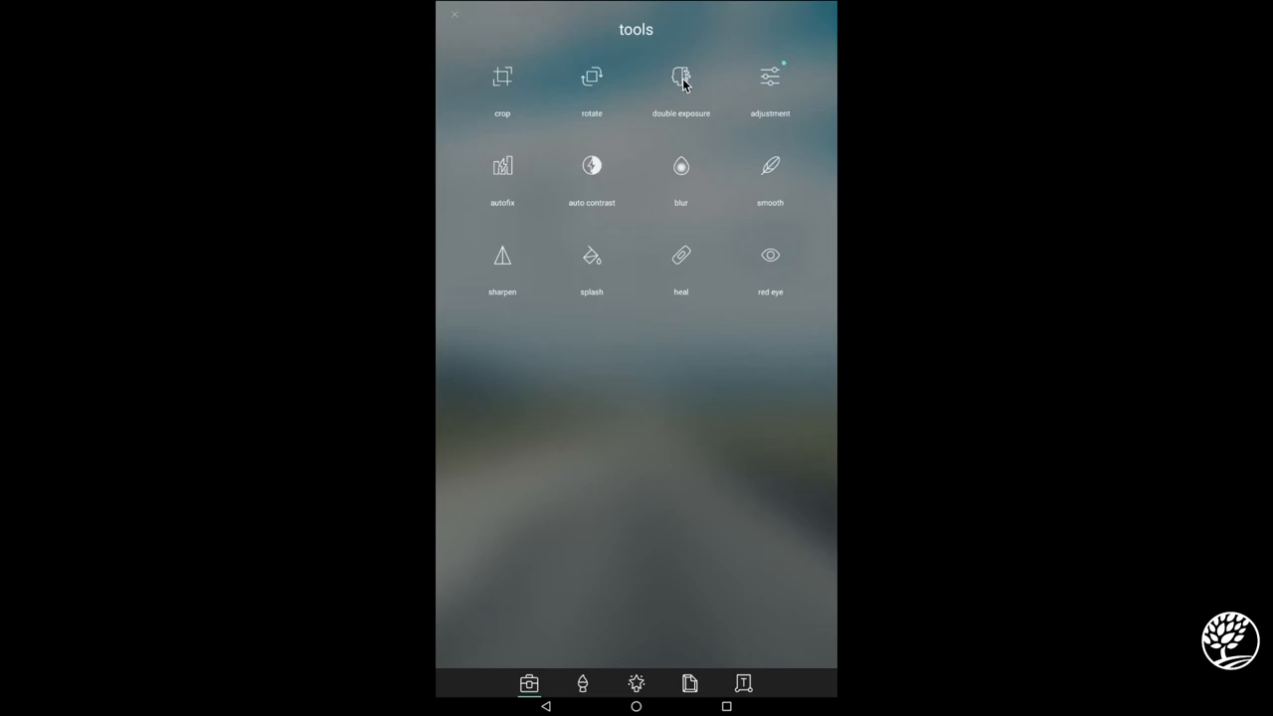
- Double-expose the dog photo as a small inset in the upper right corner of the road picture
{"action": "left_click", "coordinate": [681, 78]}
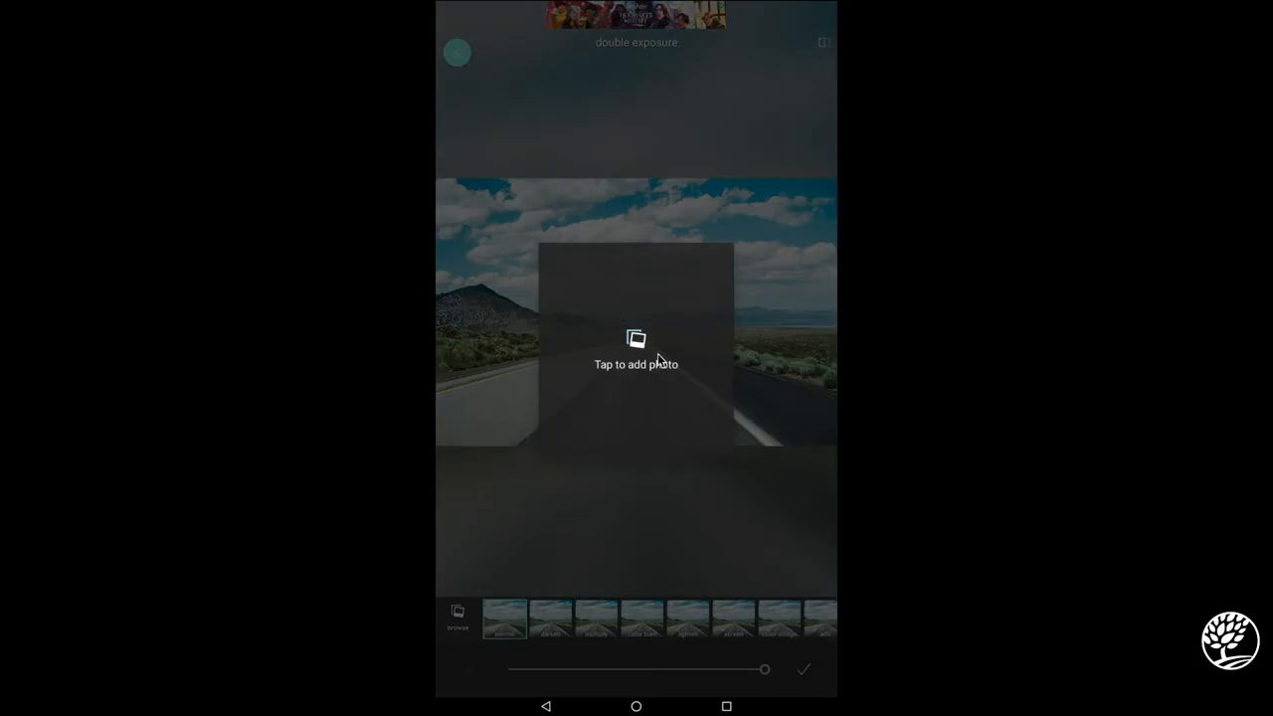
{"action": "left_click", "coordinate": [636, 338]}
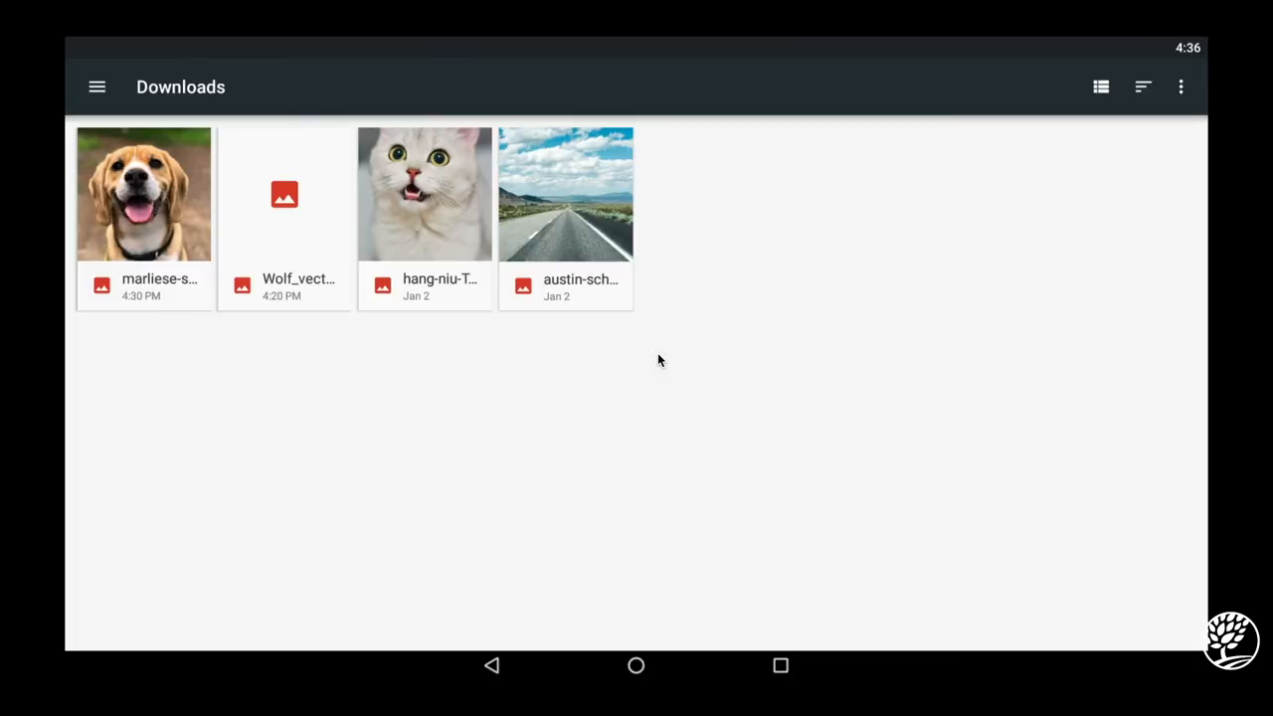
{"action": "mouse_move", "coordinate": [641, 411]}
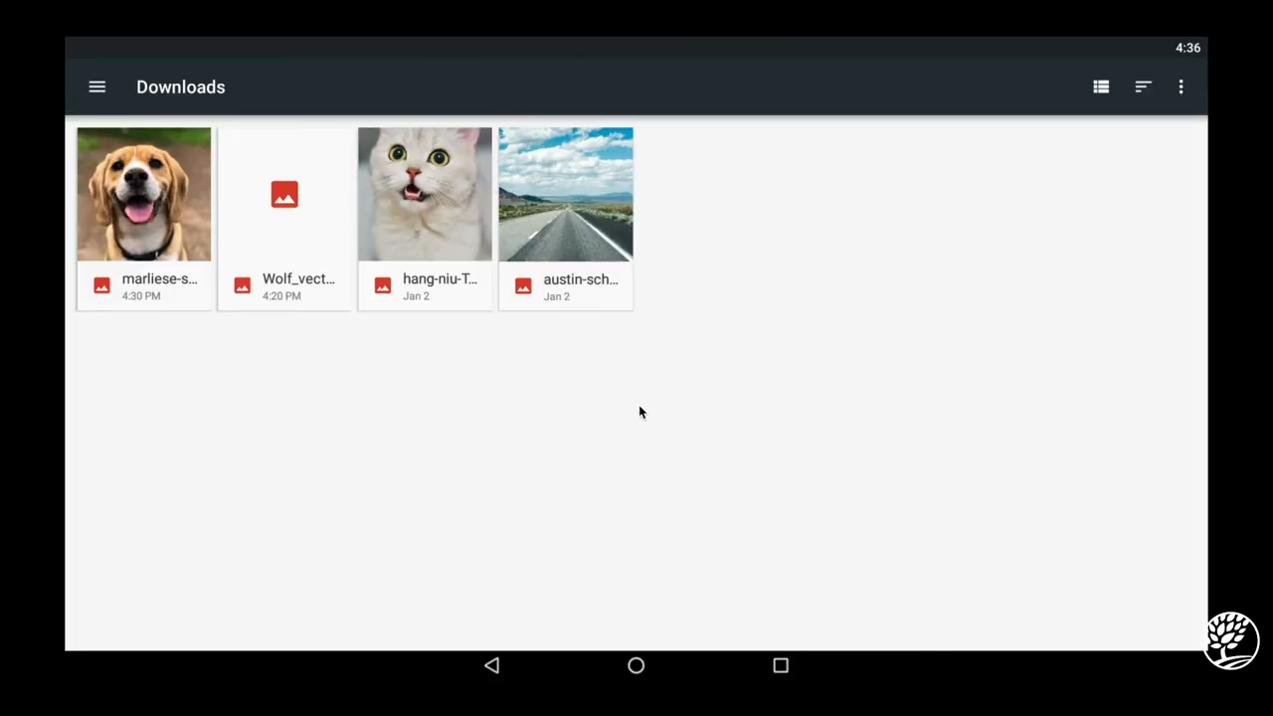
{"action": "mouse_move", "coordinate": [606, 517]}
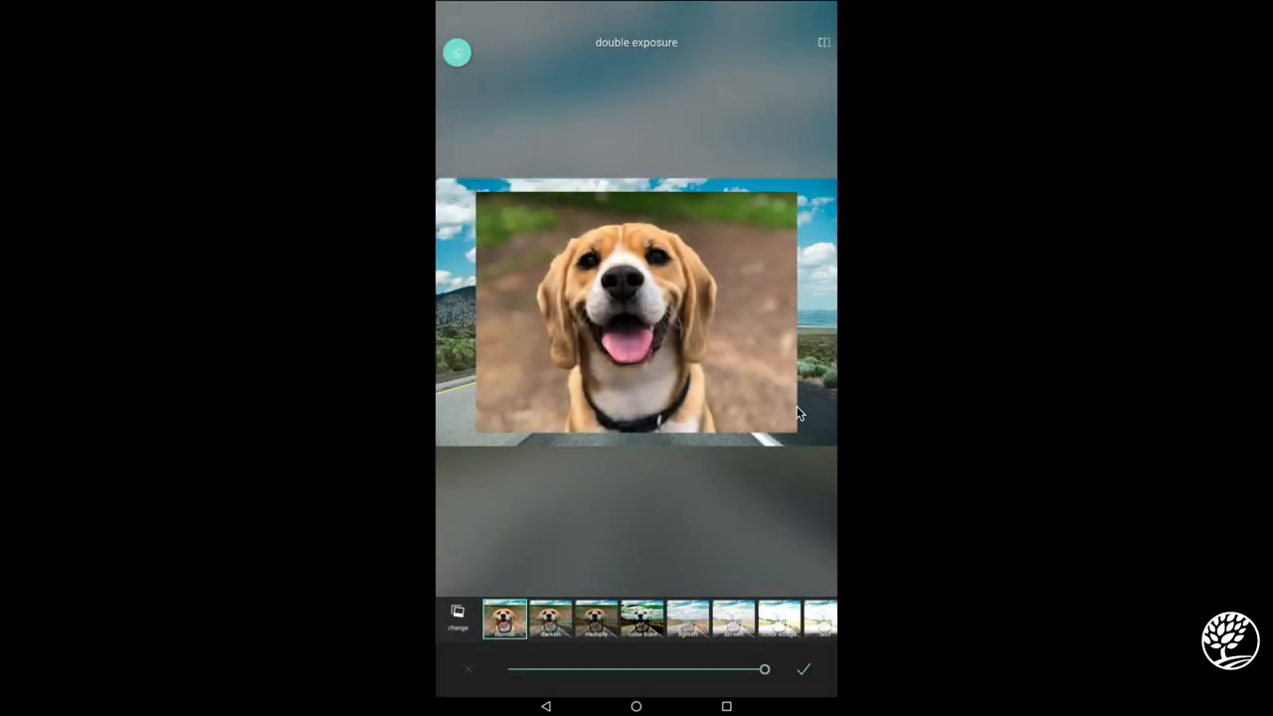
{"action": "left_click", "coordinate": [803, 668]}
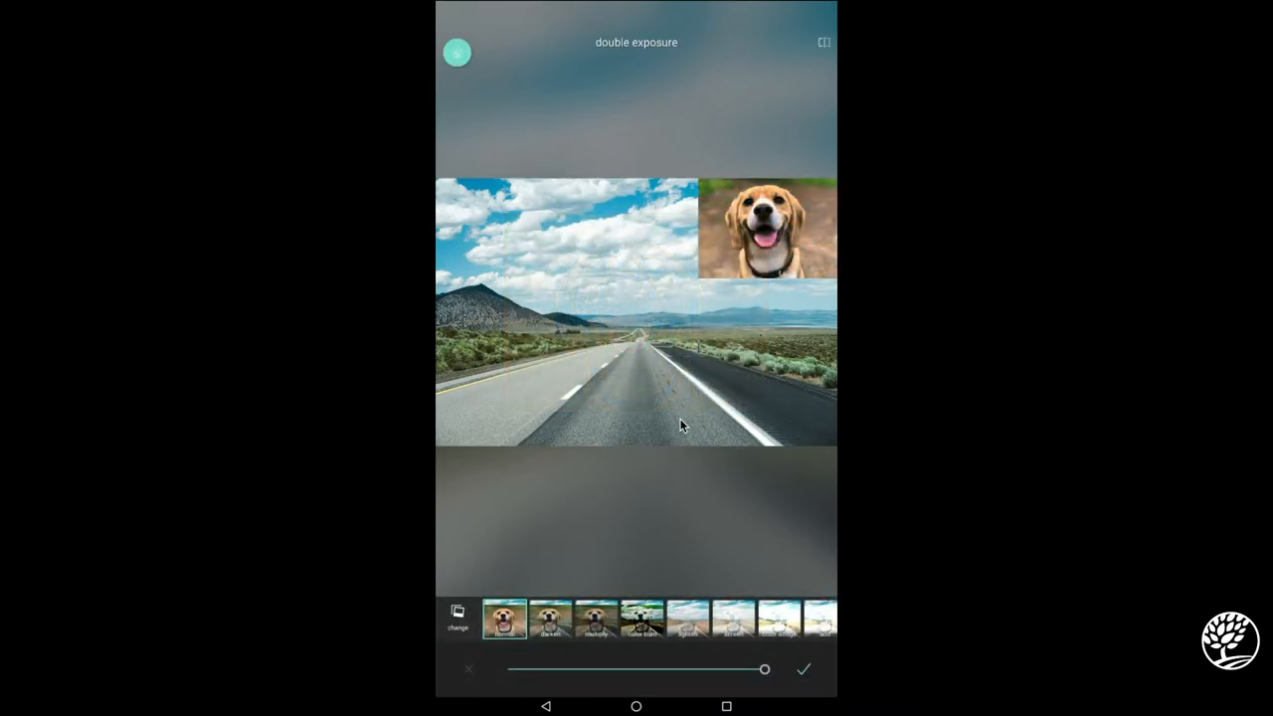
{"action": "left_click", "coordinate": [804, 668]}
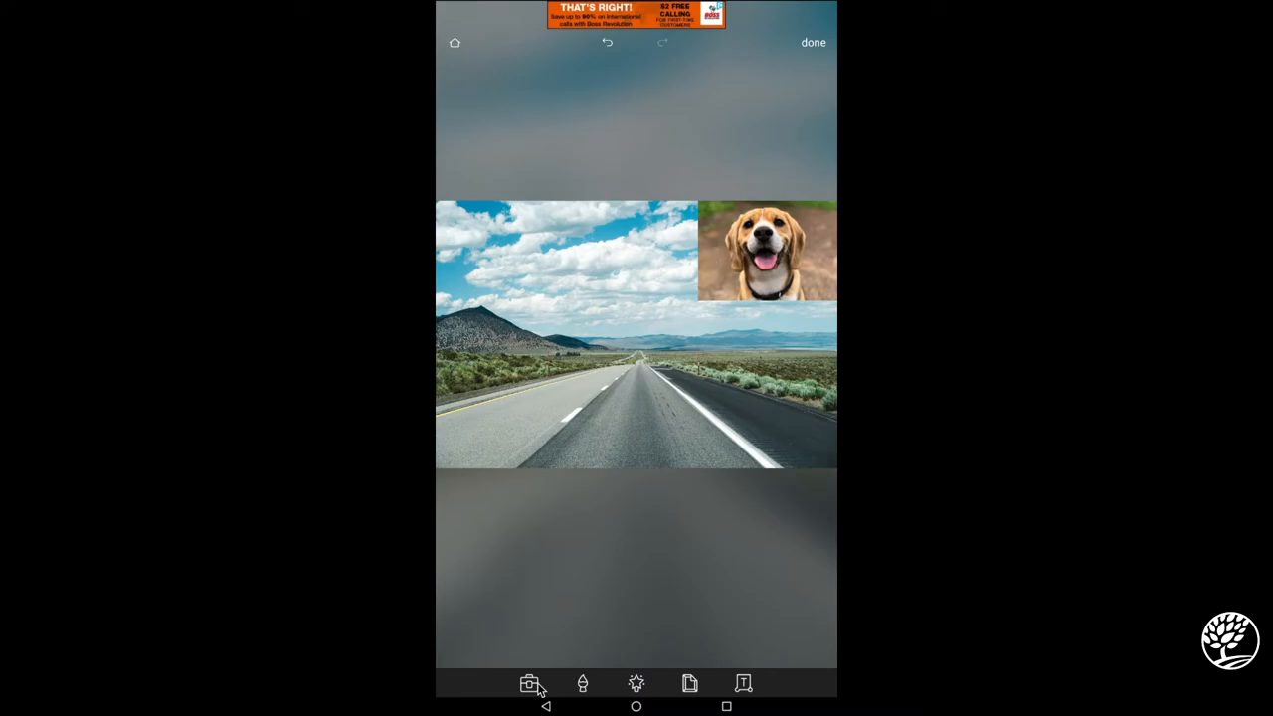
- Double-expose the enlarged cat photo over the left side with a transparent blend mode
{"action": "left_click", "coordinate": [529, 685]}
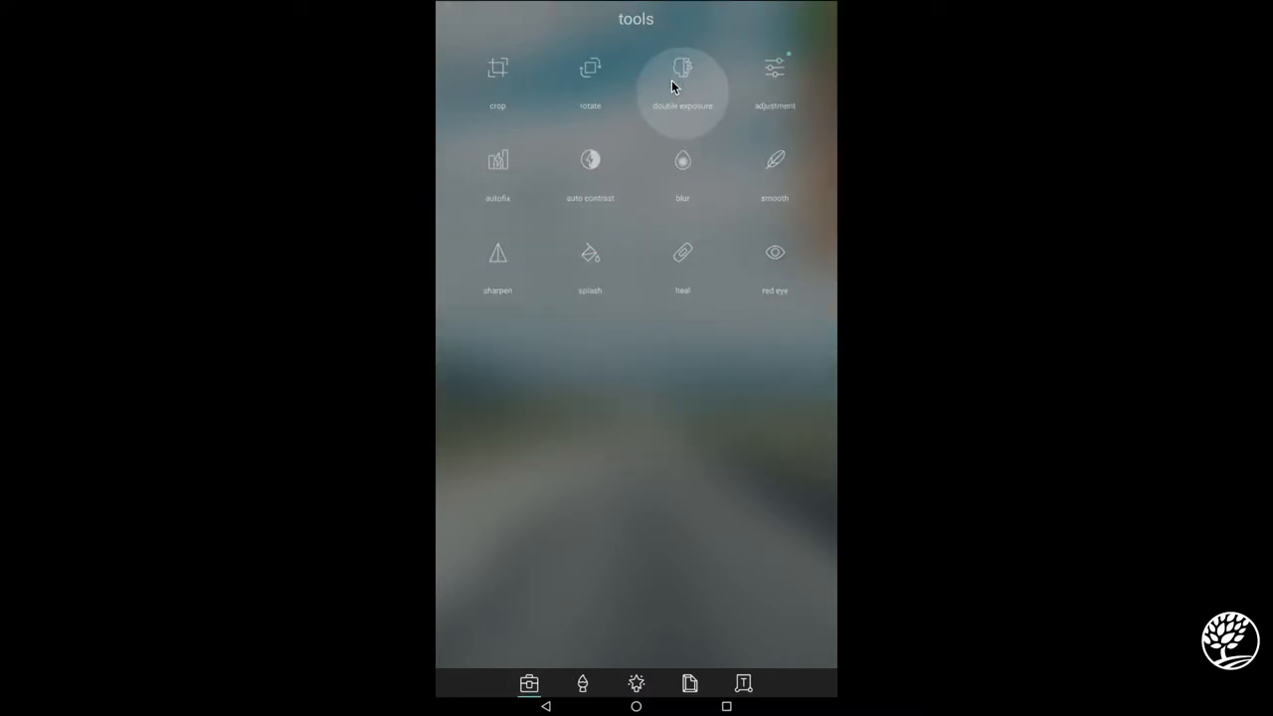
{"action": "left_click", "coordinate": [682, 80]}
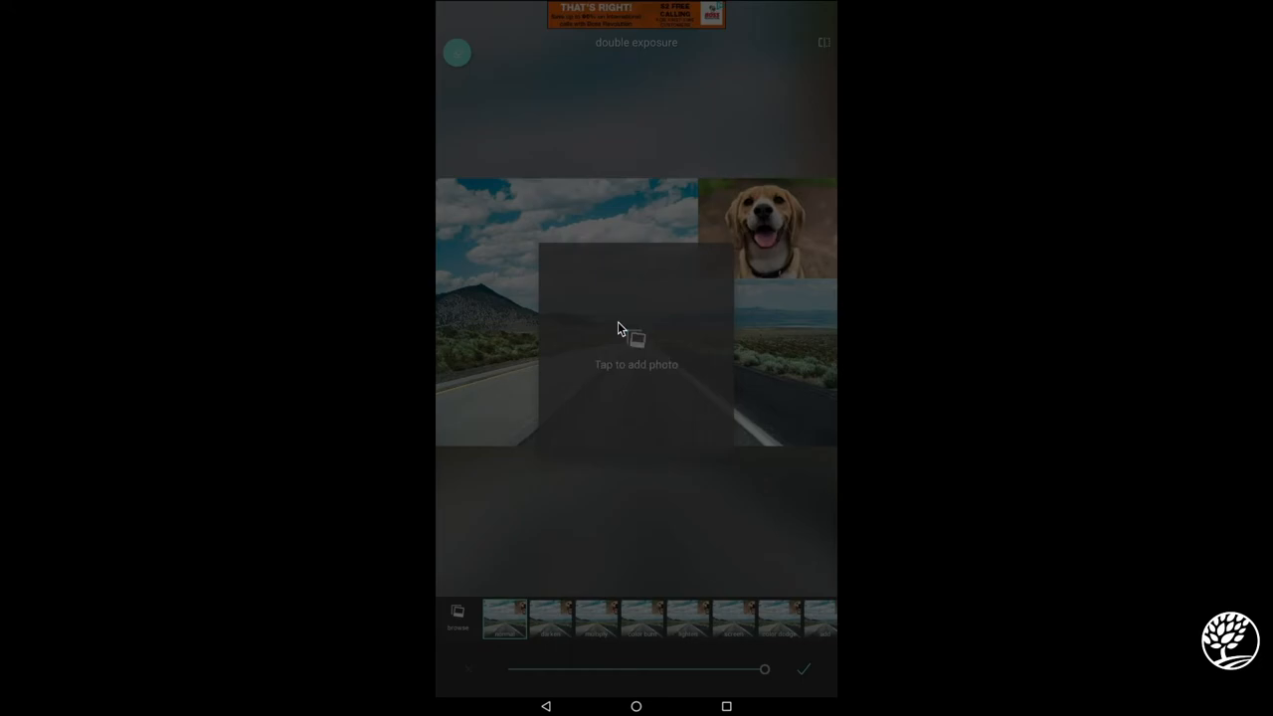
{"action": "left_click", "coordinate": [637, 338]}
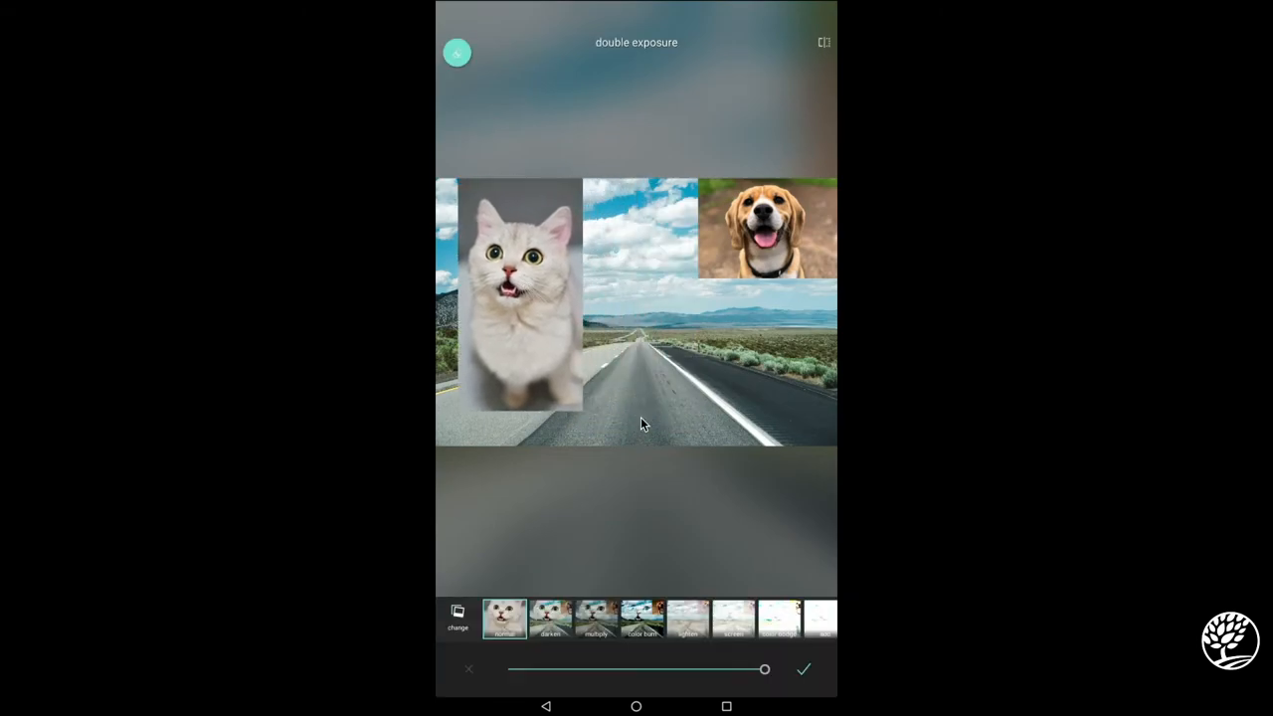
{"action": "left_click", "coordinate": [551, 618]}
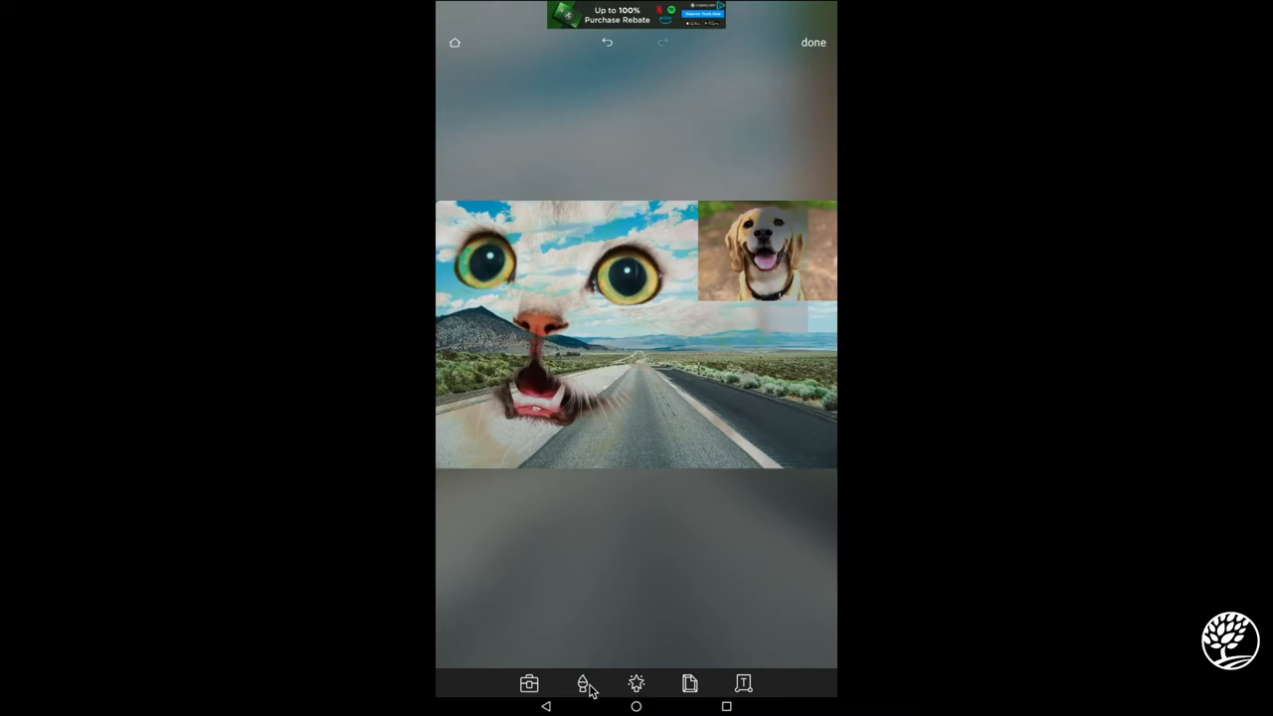
- Doodle white handwritten 'lc' initials on the road right of the cat's mouth and apply them
{"action": "left_click", "coordinate": [582, 684]}
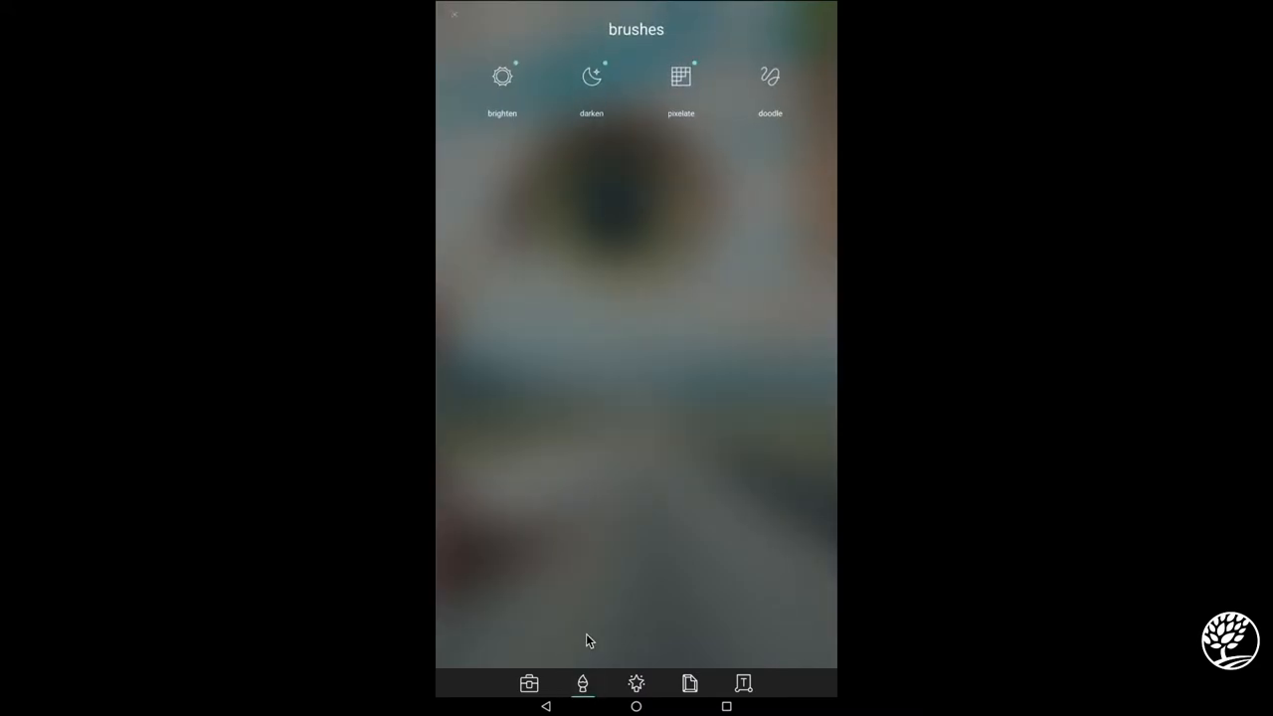
{"action": "mouse_move", "coordinate": [597, 109]}
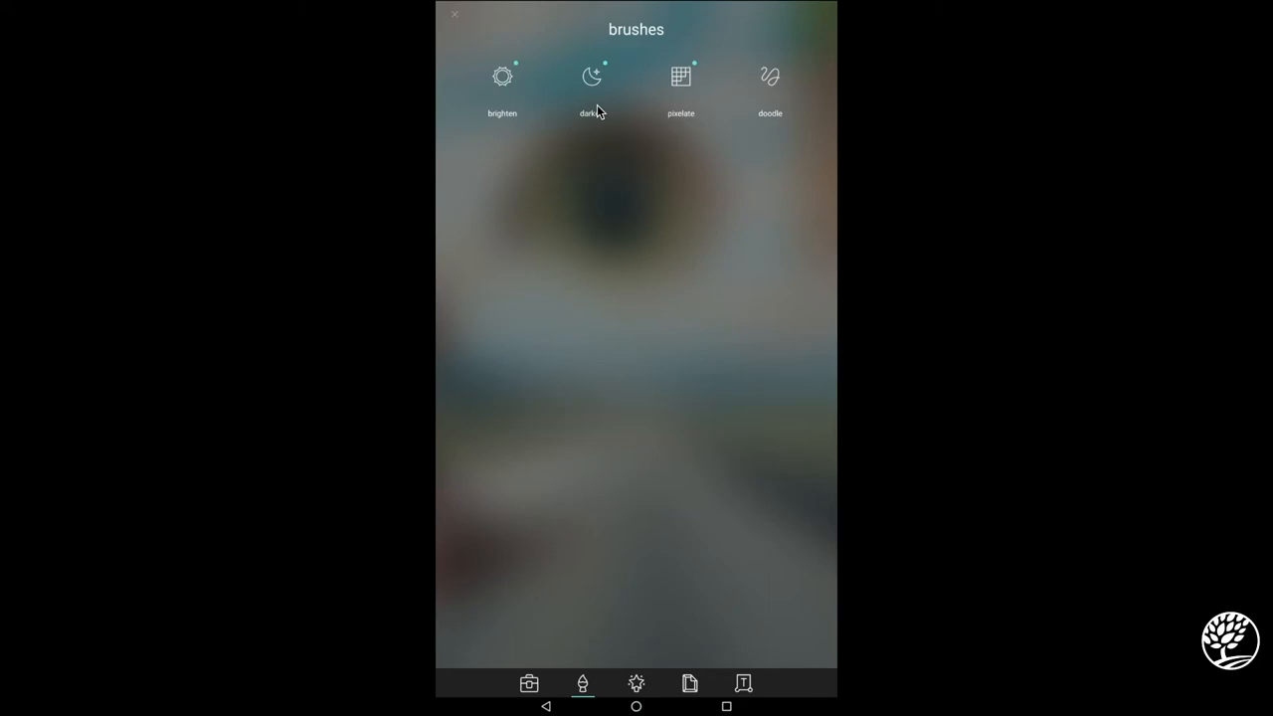
{"action": "left_click", "coordinate": [680, 76]}
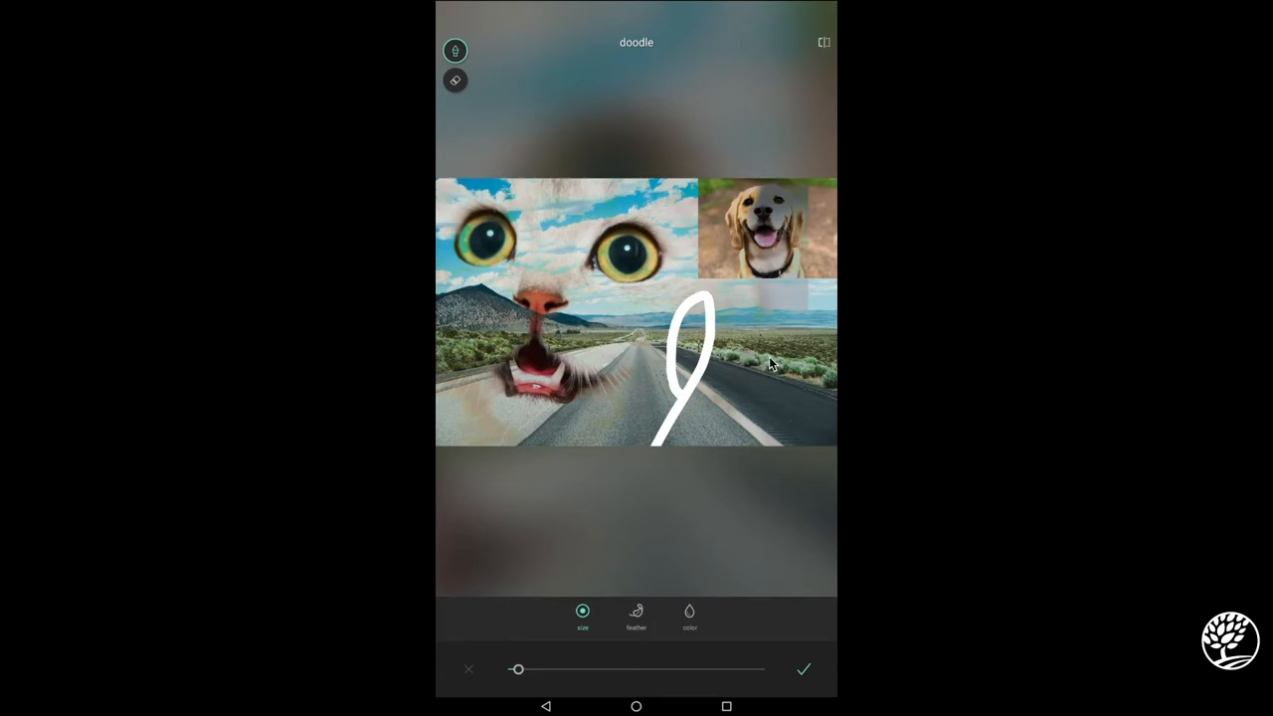
{"action": "left_click_drag", "start_coordinate": [771, 354], "coordinate": [726, 407]}
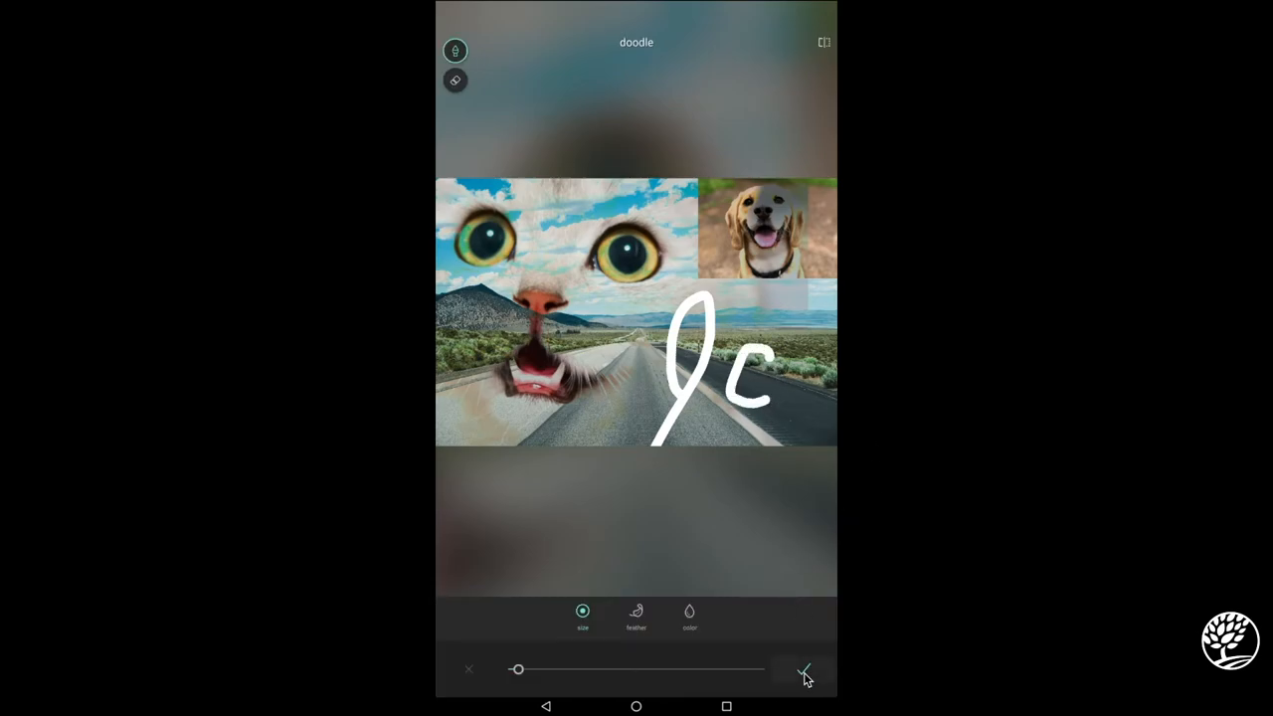
{"action": "left_click", "coordinate": [804, 668]}
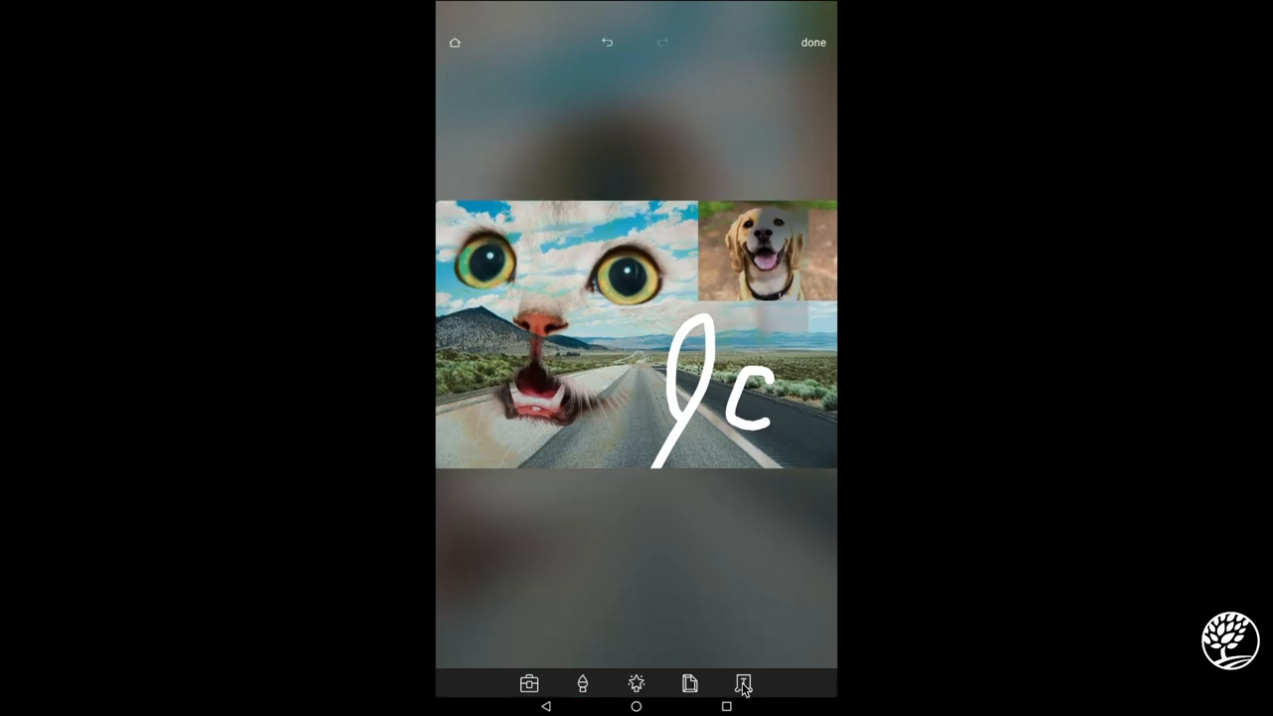
- Add 'ANimals' in white at the lower left of the collage, then show the border overlays
{"action": "left_click", "coordinate": [743, 684]}
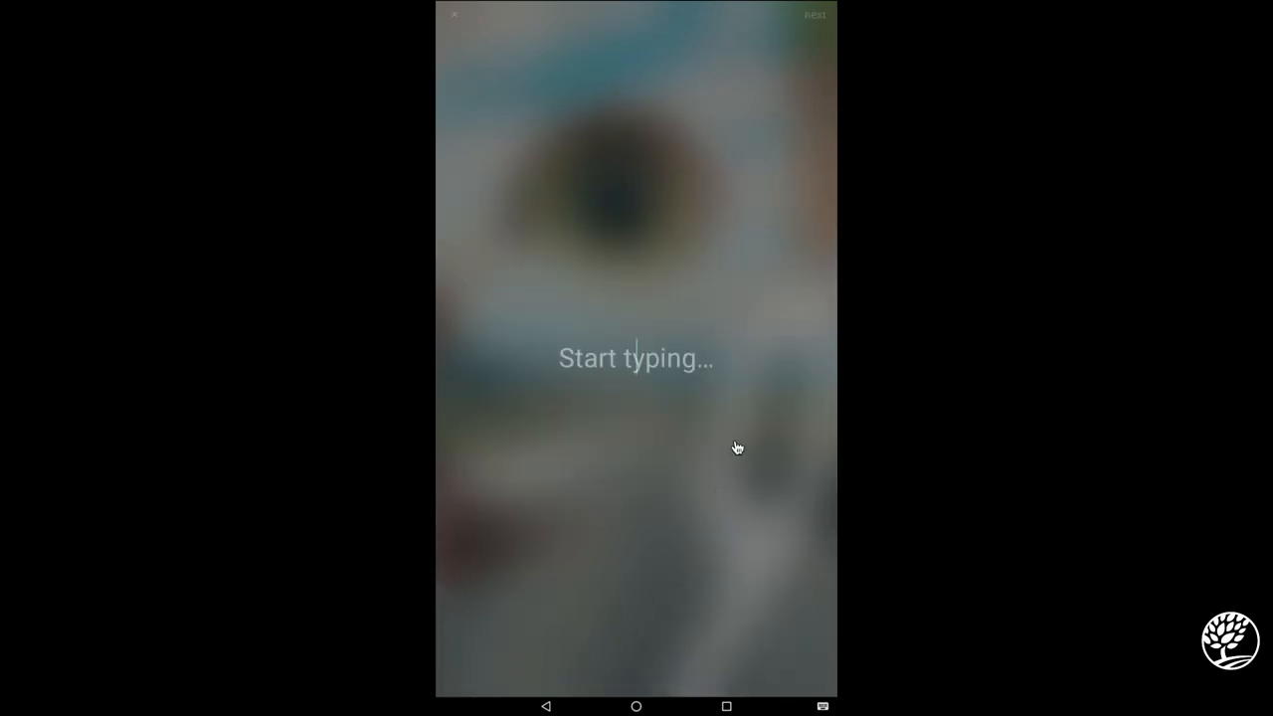
{"action": "type", "text": "A"}
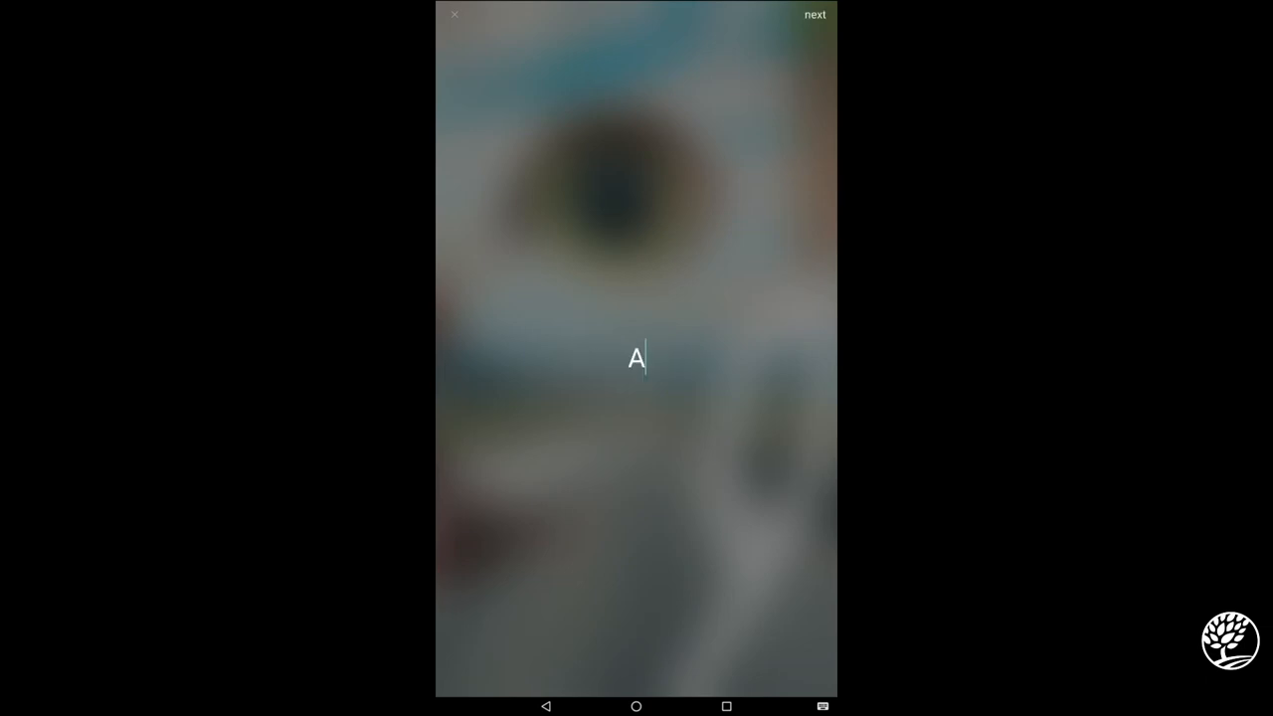
{"action": "type", "text": "Nimals"}
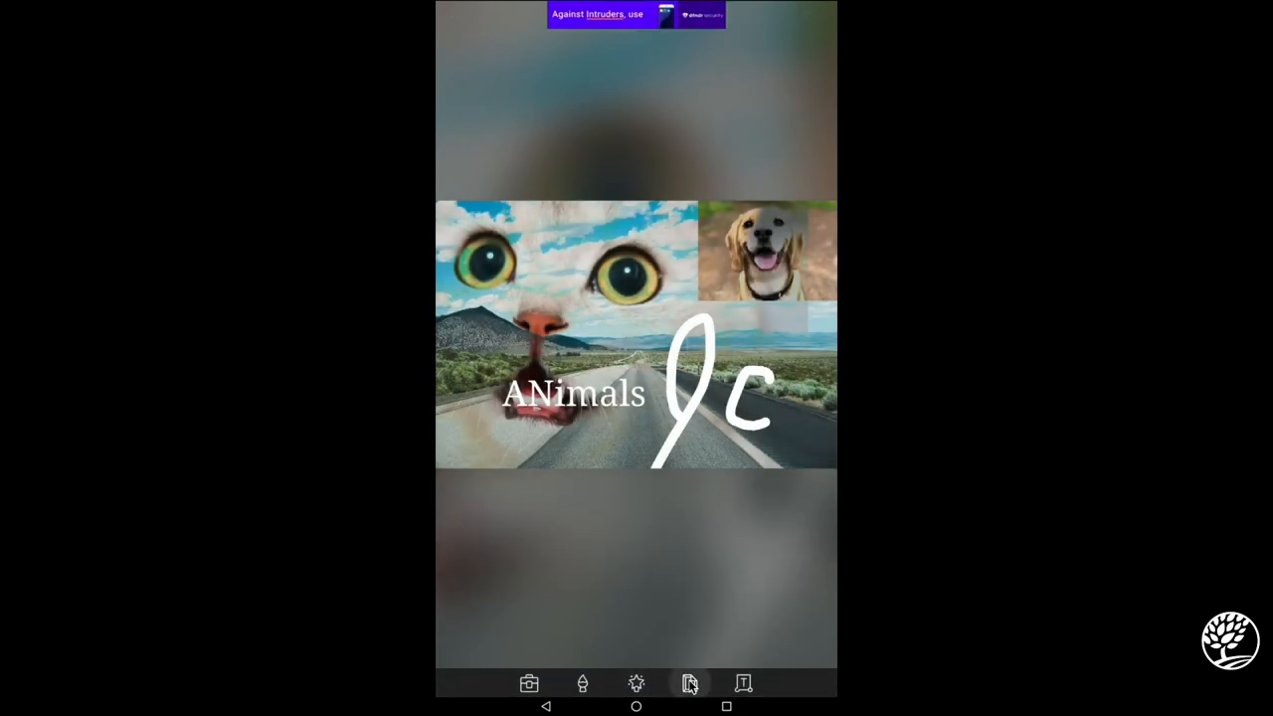
{"action": "left_click", "coordinate": [688, 684]}
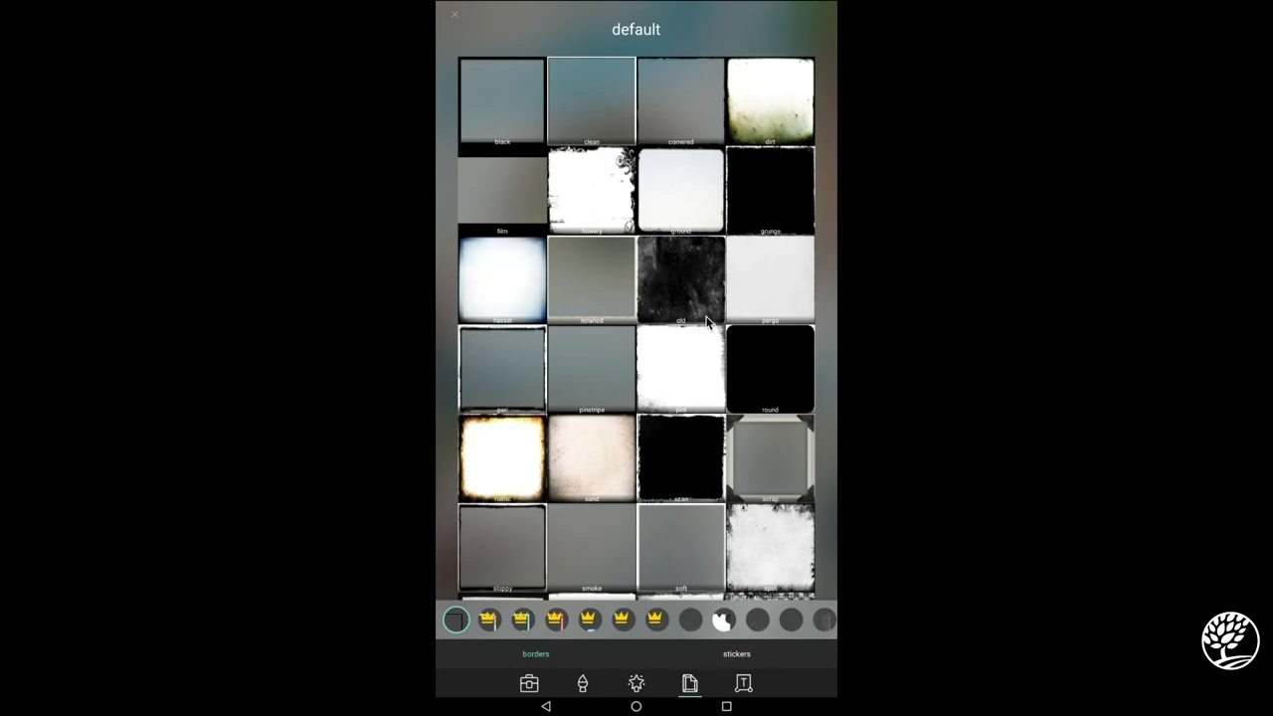
- Apply a grungy scratched white border around the collage and confirm it
{"action": "left_click", "coordinate": [681, 276]}
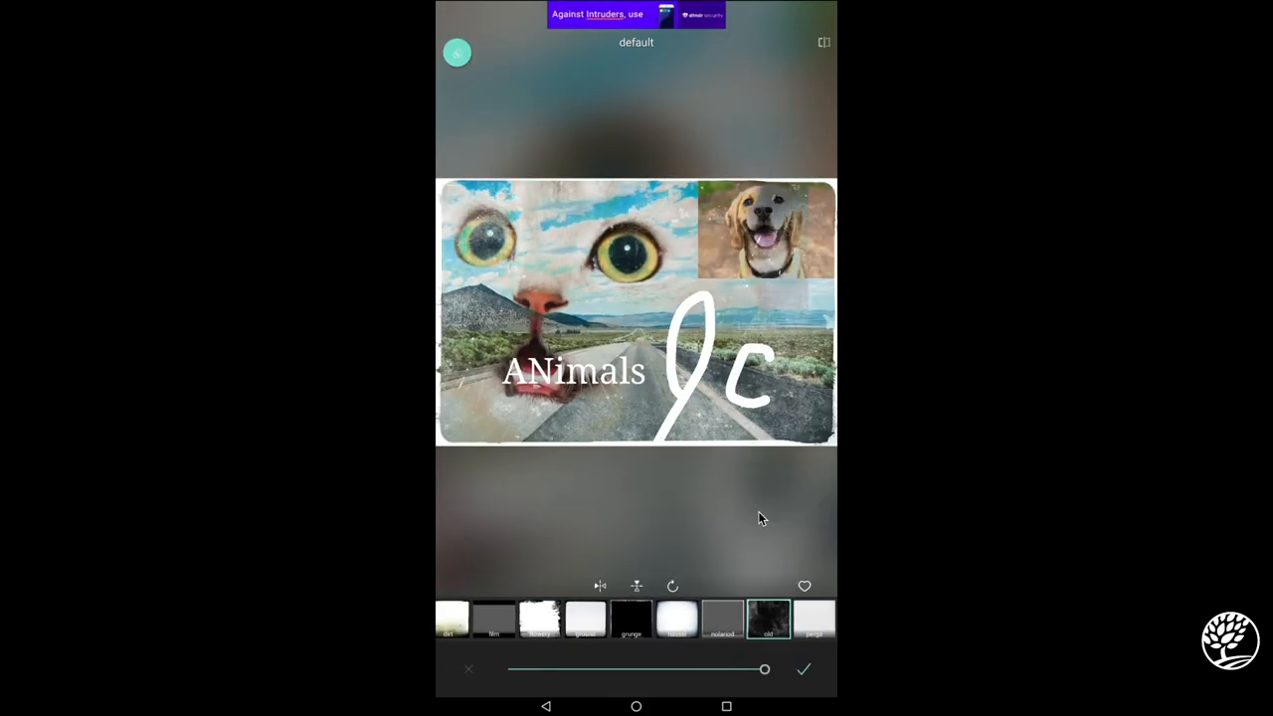
{"action": "mouse_move", "coordinate": [757, 390]}
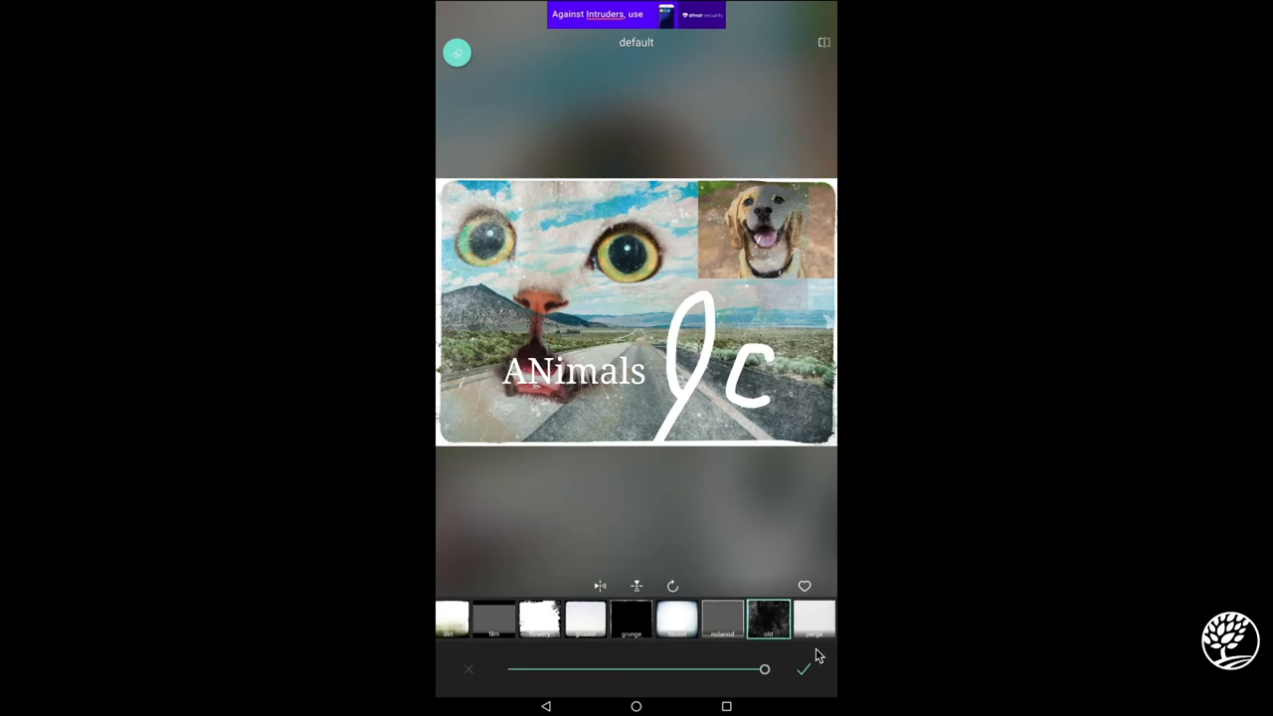
{"action": "left_click", "coordinate": [804, 668]}
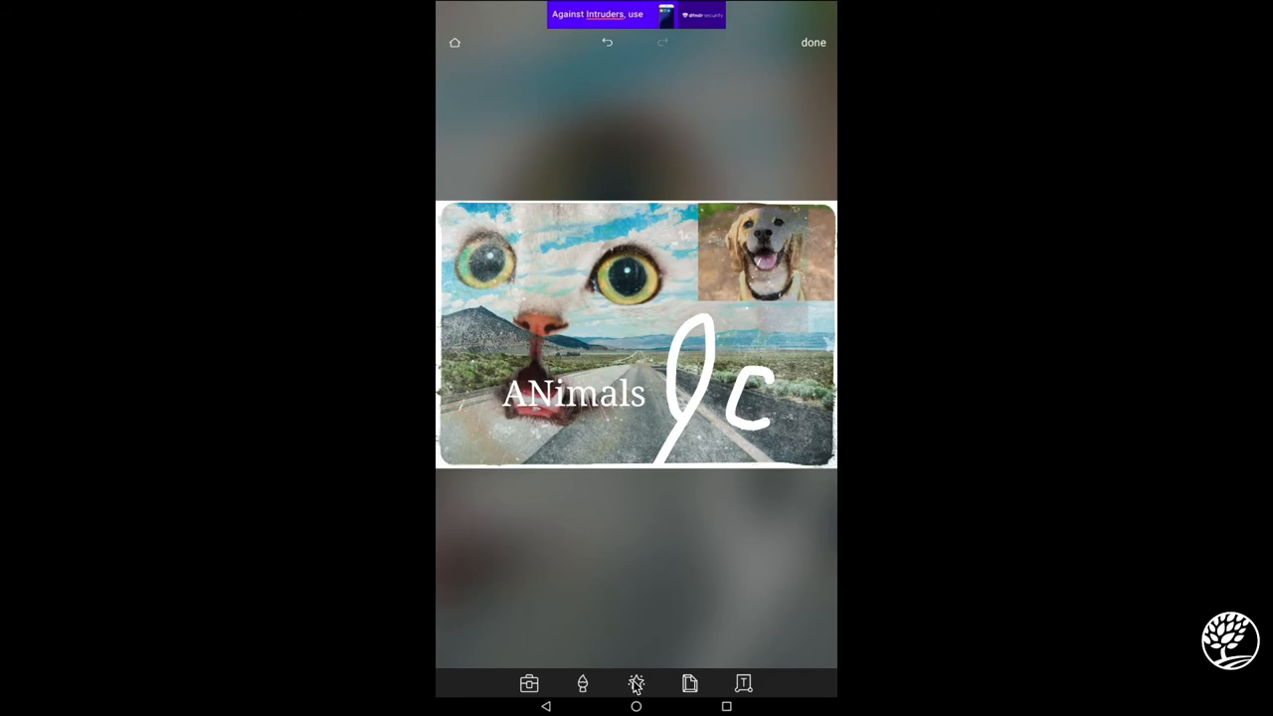
{"action": "mouse_move", "coordinate": [506, 561]}
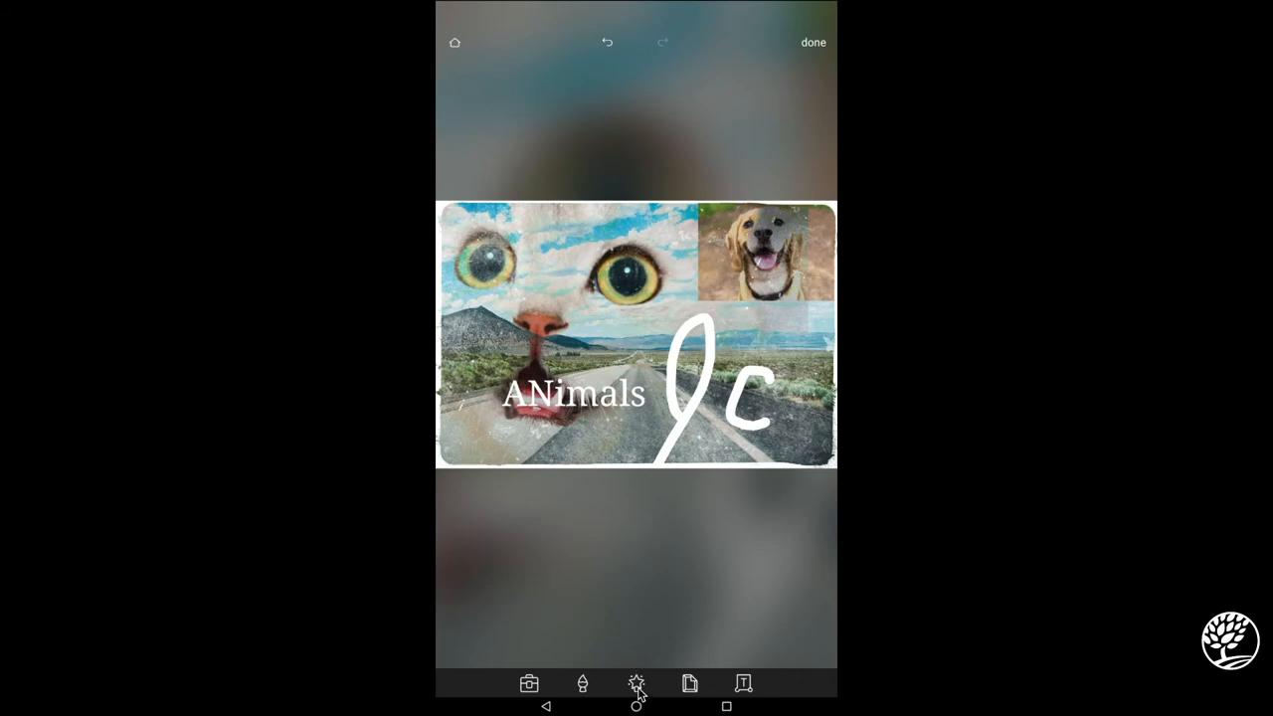
- Cover the collage with the pink-purple pastel preset and confirm it
{"action": "left_click", "coordinate": [637, 685]}
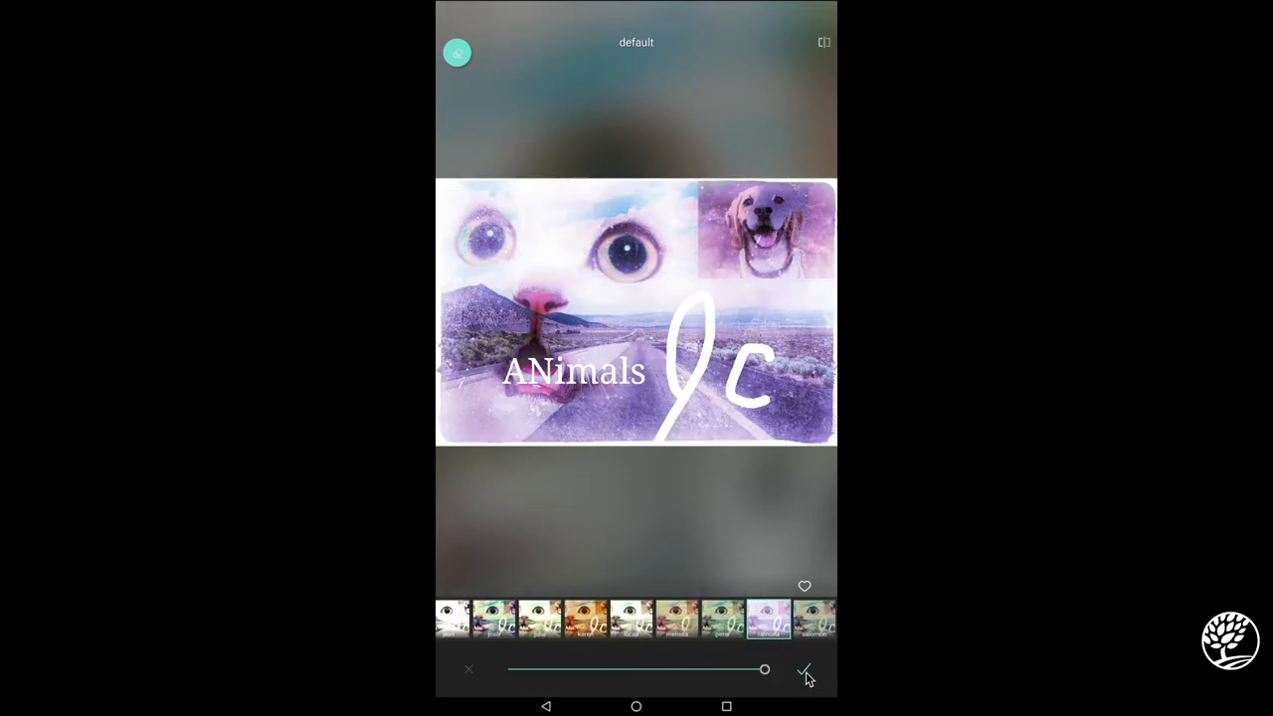
{"action": "left_click", "coordinate": [806, 669]}
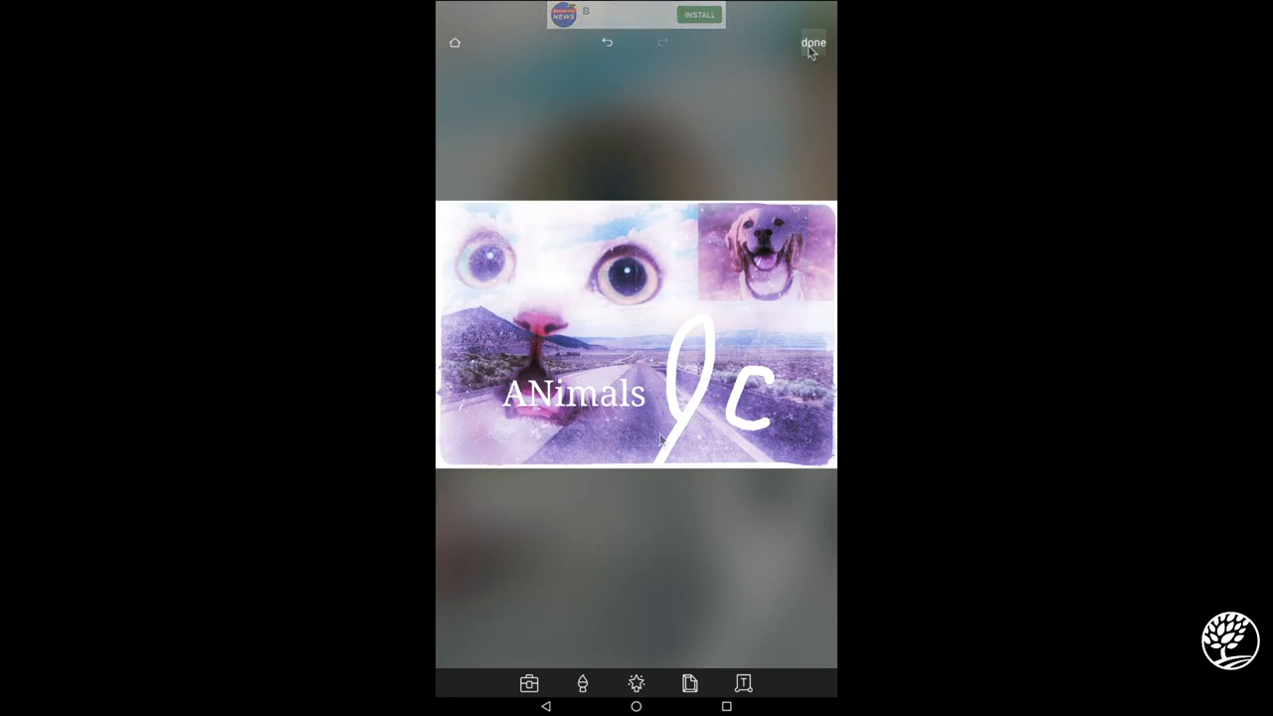
- Save the collage to the device, then view it from the Gallery's Pixlr album
{"action": "left_click", "coordinate": [814, 43]}
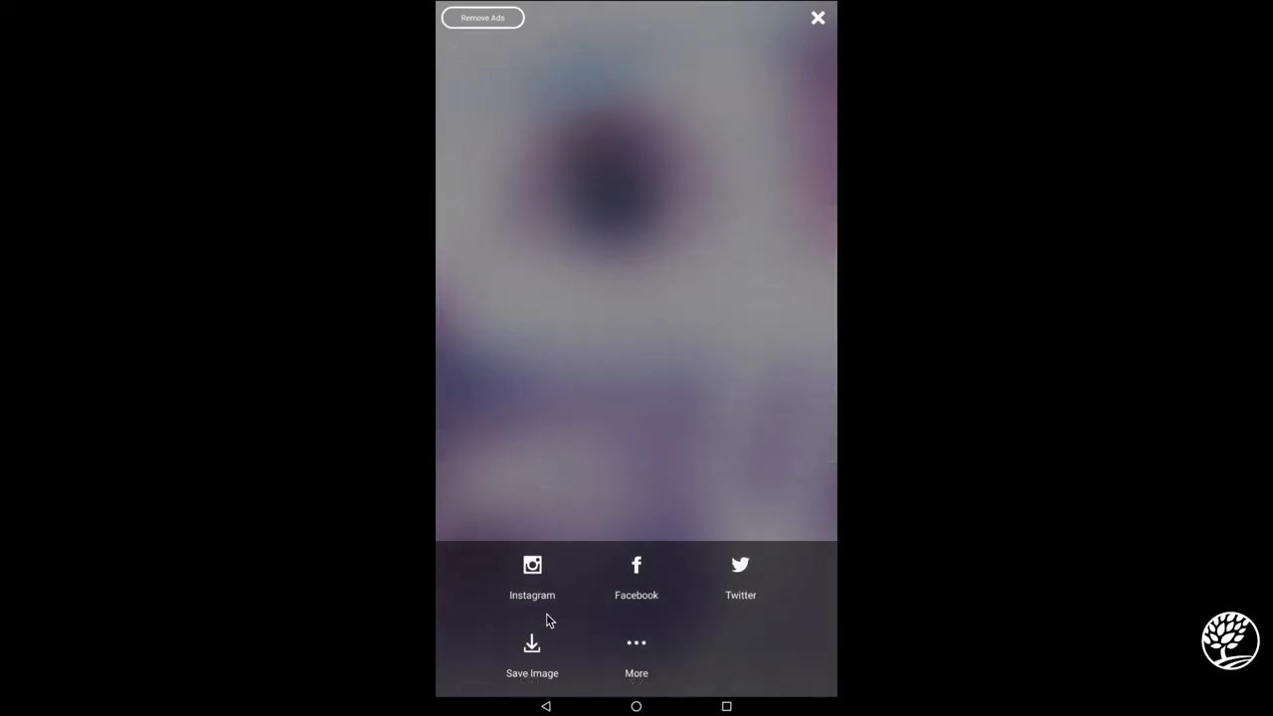
{"action": "left_click", "coordinate": [533, 656]}
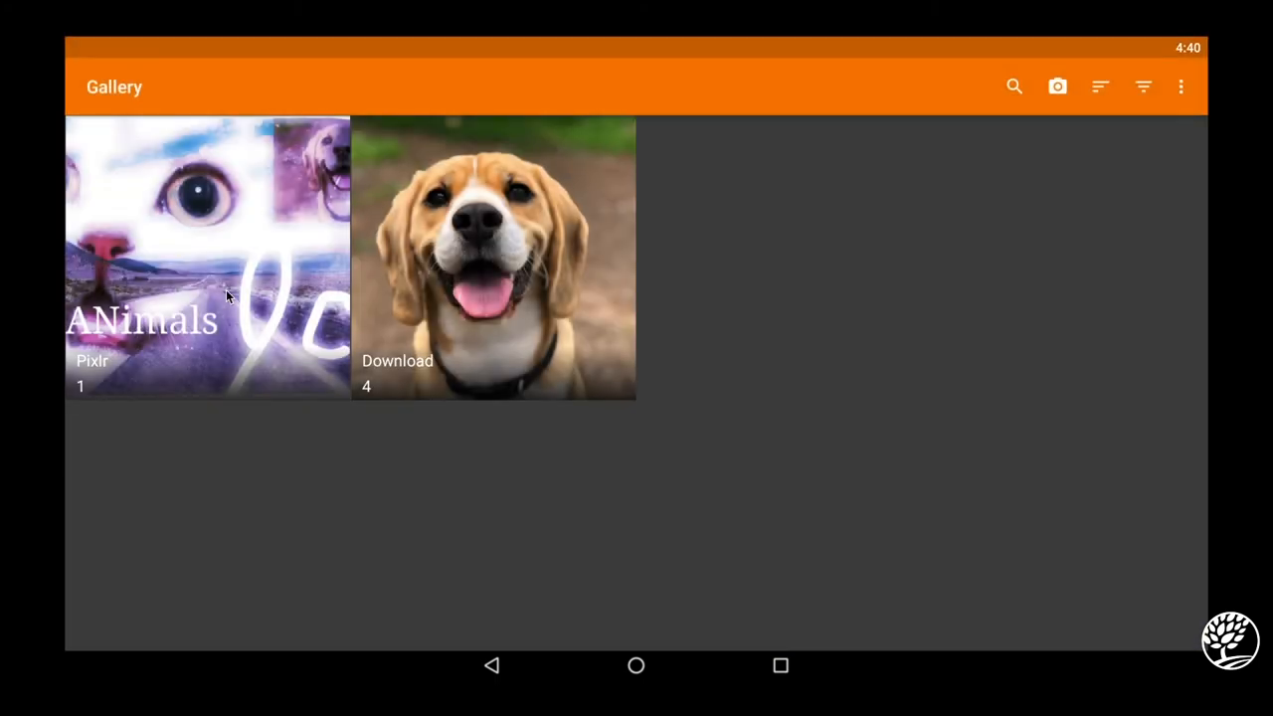
{"action": "left_click", "coordinate": [207, 259]}
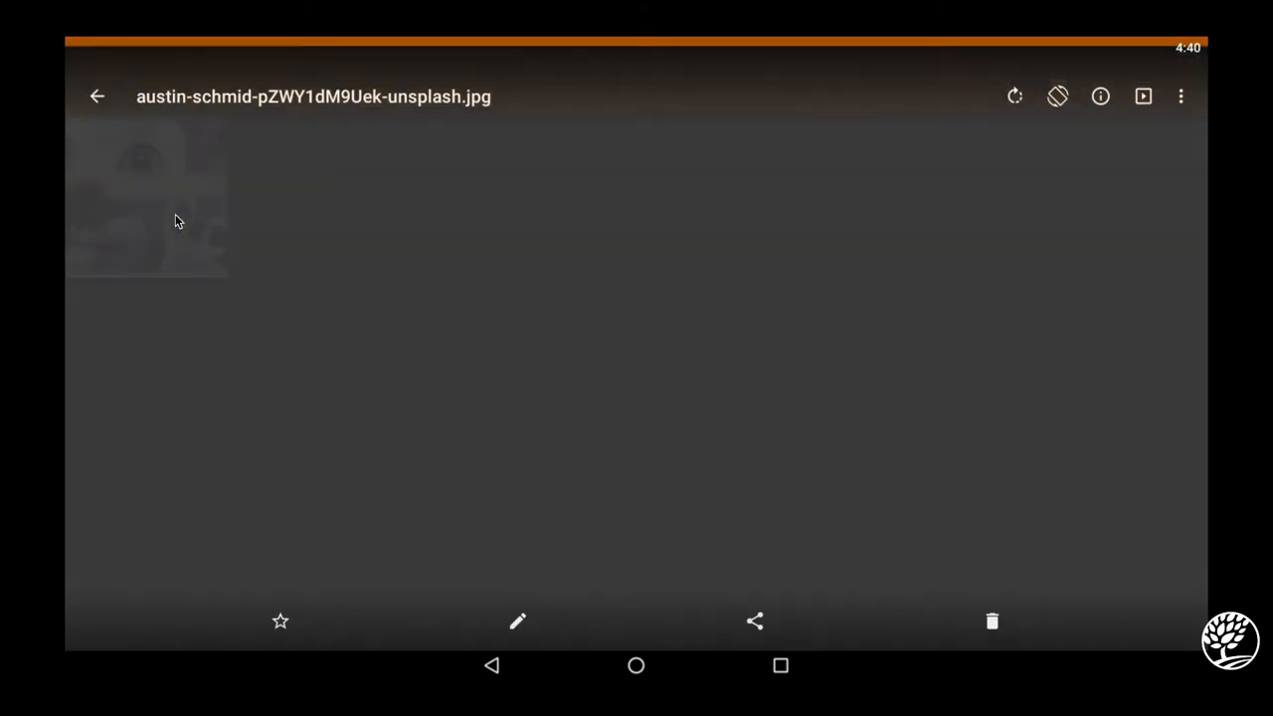